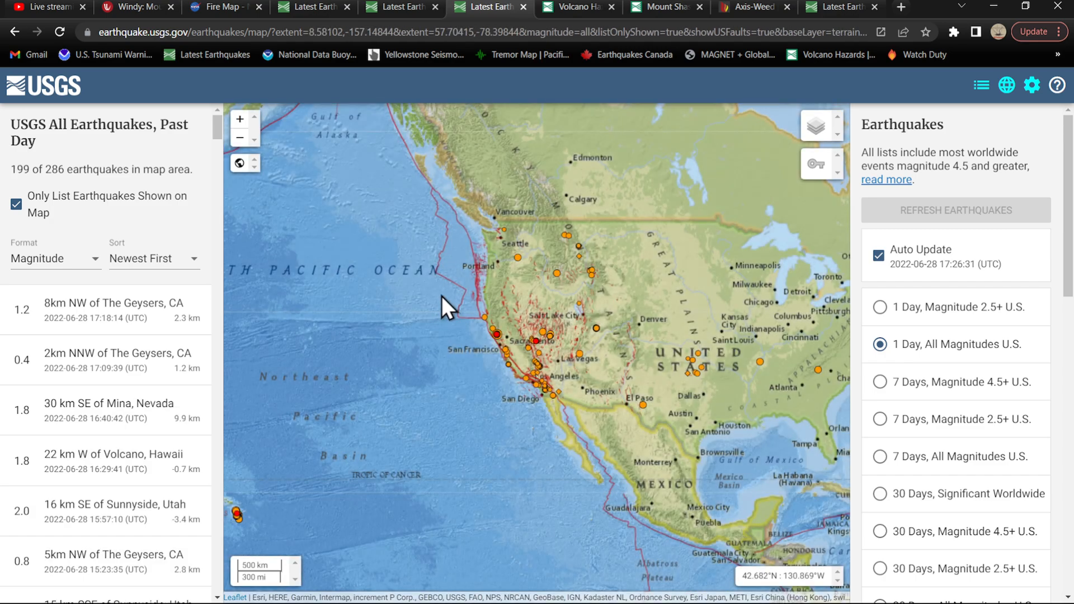
{"action": "mouse_move", "coordinate": [599, 295]}
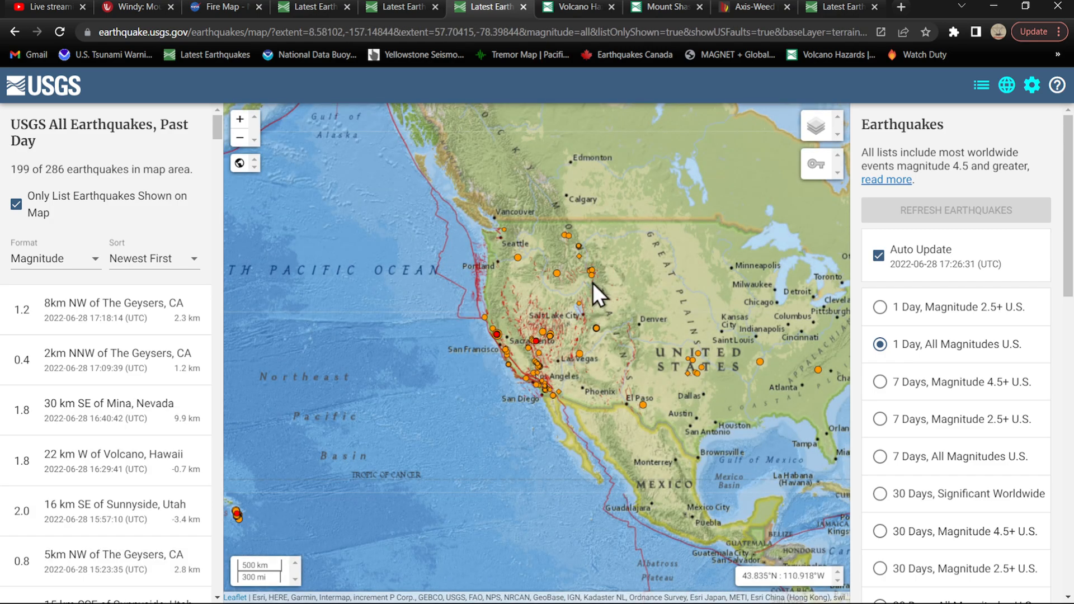
{"action": "mouse_move", "coordinate": [524, 301]}
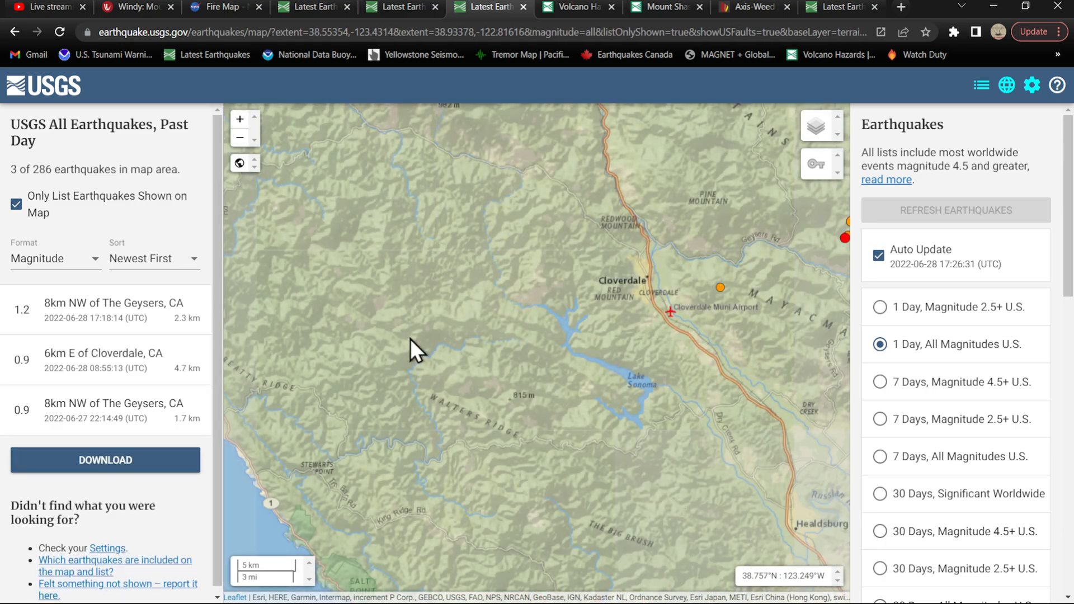
Step: Zoom near Cobb, toggle 1 Day 2.5+ then All Magnitudes, and open the M 4.2 quake
{"action": "scroll", "scroll_direction": "down", "scroll_amount": 3}
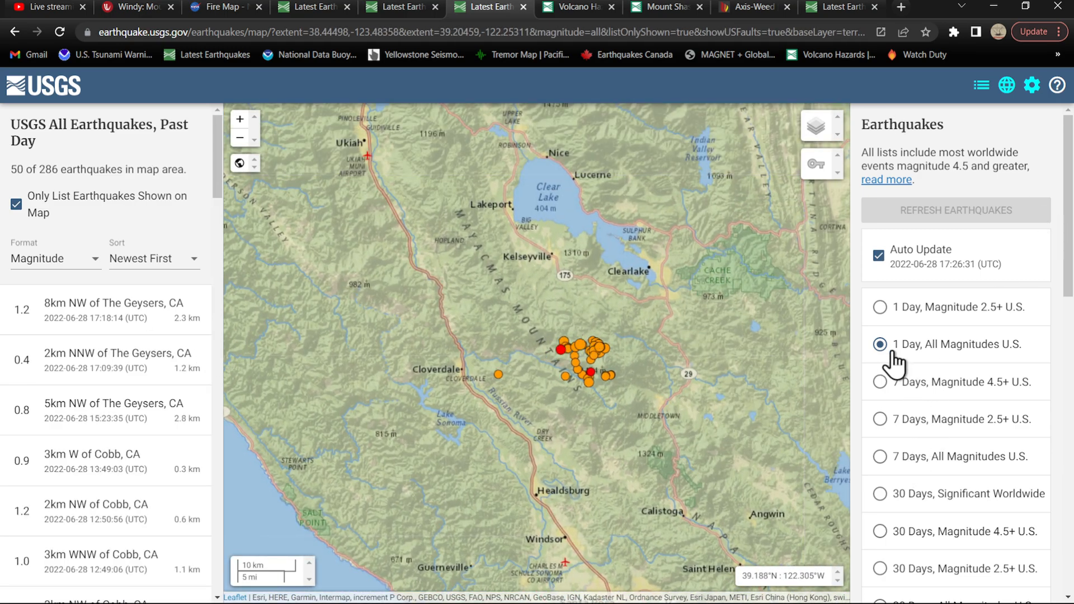
{"action": "left_click", "coordinate": [880, 307]}
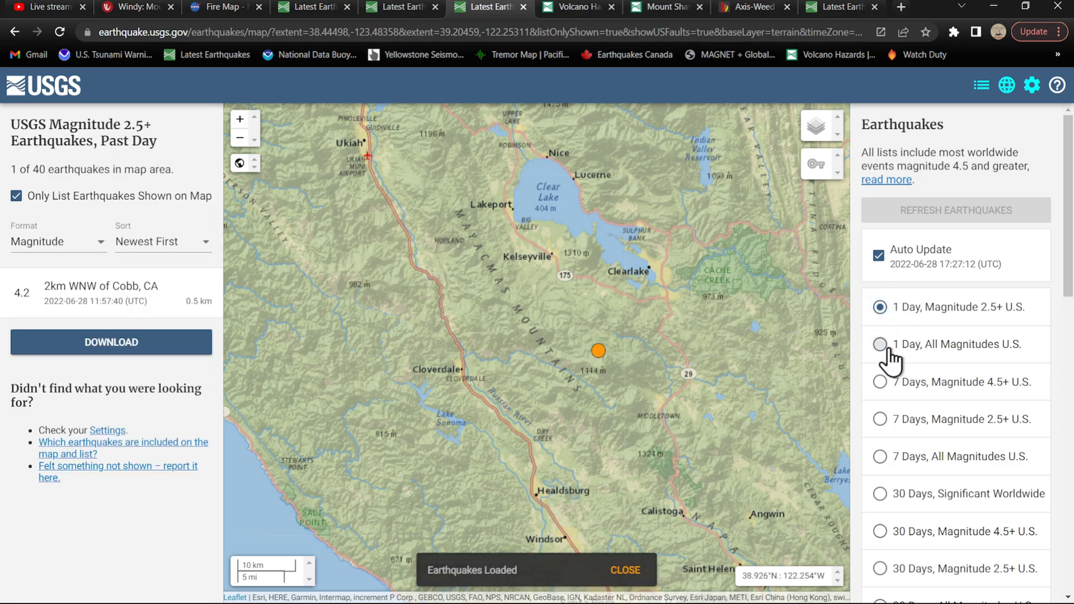
{"action": "left_click", "coordinate": [880, 345]}
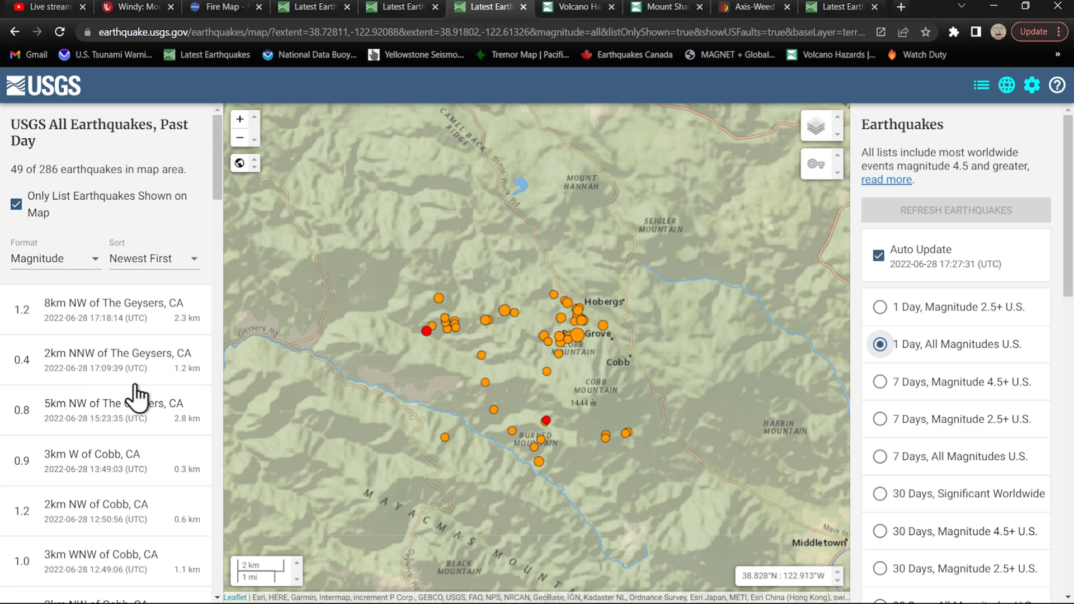
{"action": "left_click", "coordinate": [576, 335]}
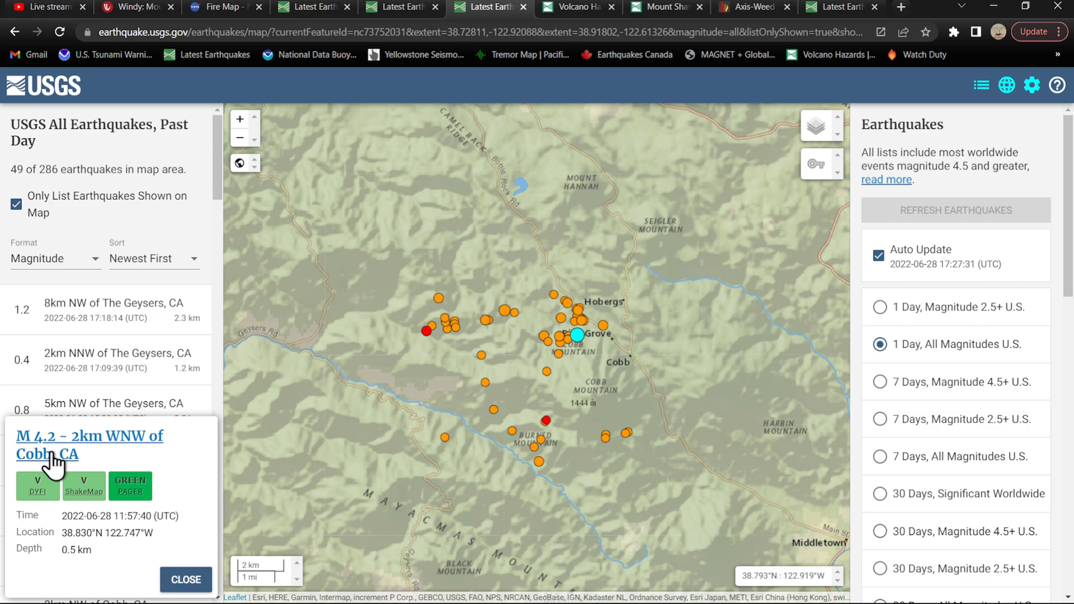
{"action": "mouse_move", "coordinate": [61, 467]}
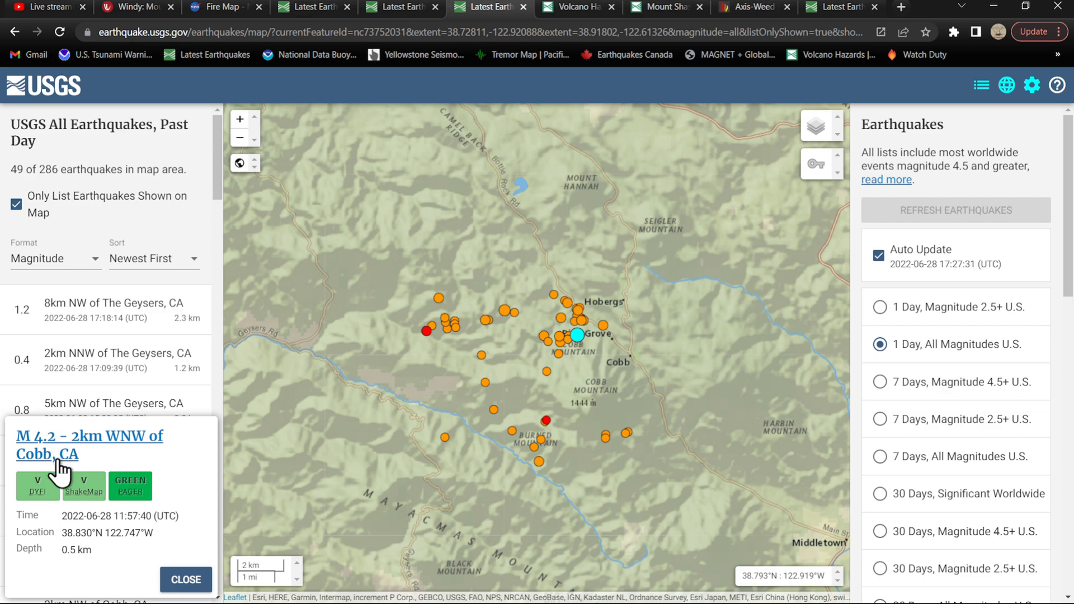
{"action": "mouse_move", "coordinate": [884, 312]}
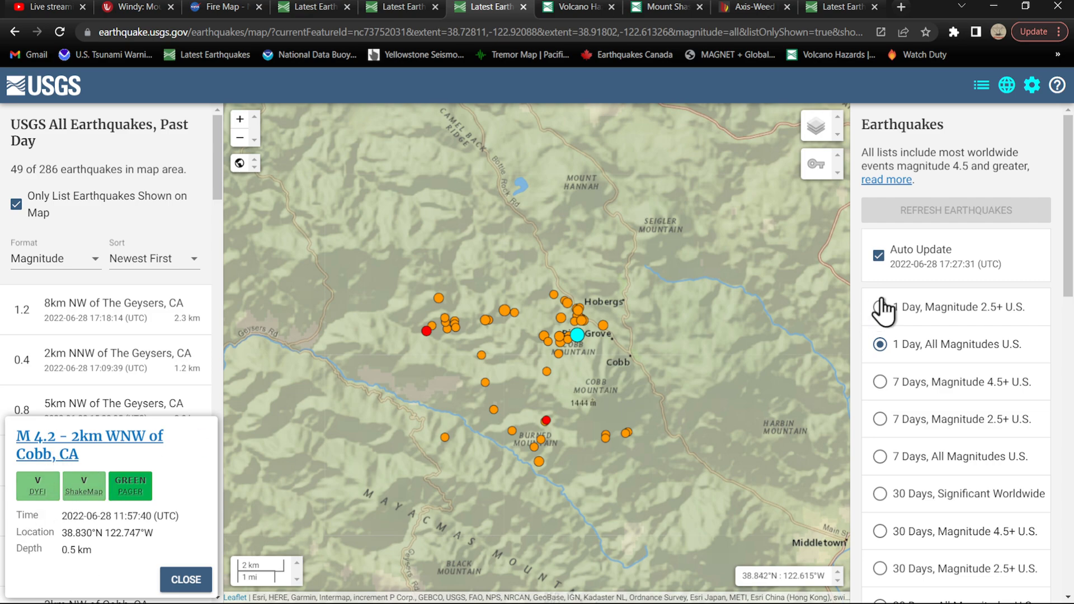
Step: View the M 4.2 Cobb quake's 68-response Did You Feel It? map, then its Overview page
{"action": "left_click", "coordinate": [89, 445]}
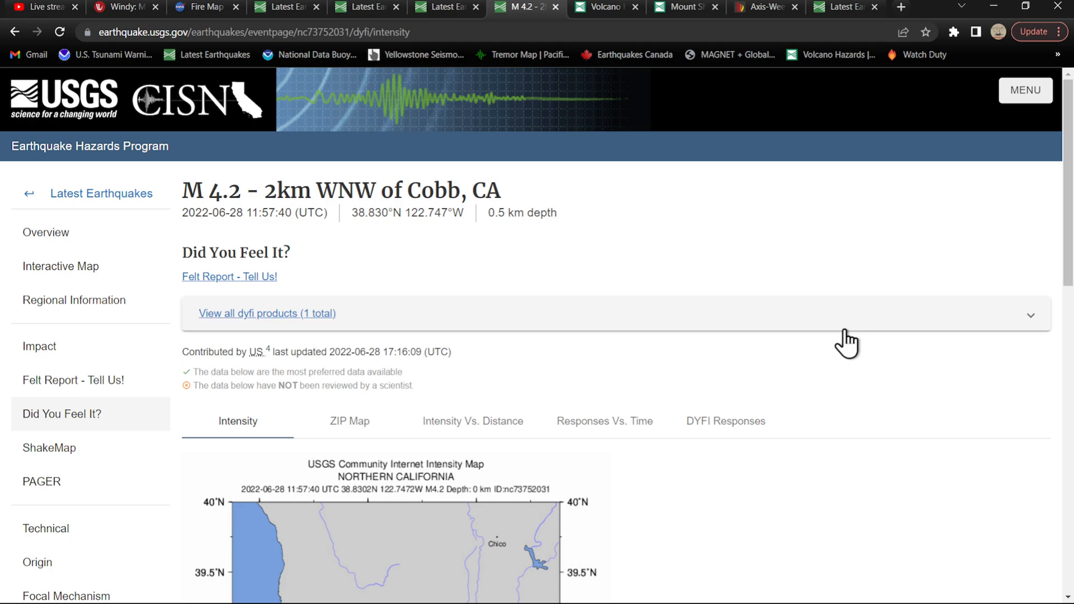
{"action": "scroll", "scroll_direction": "down", "scroll_amount": 3}
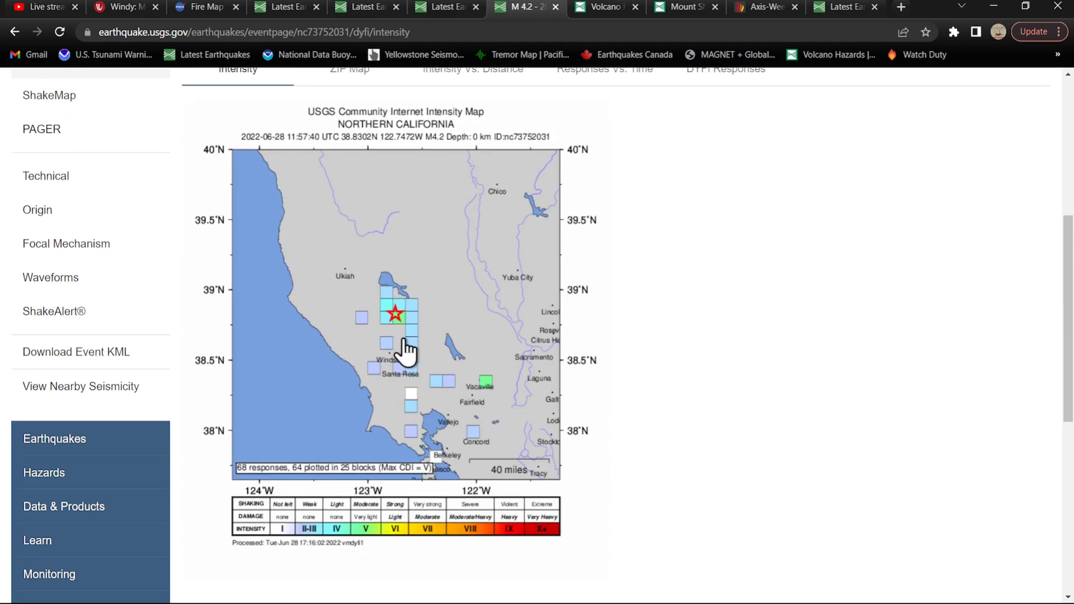
{"action": "mouse_move", "coordinate": [404, 349]}
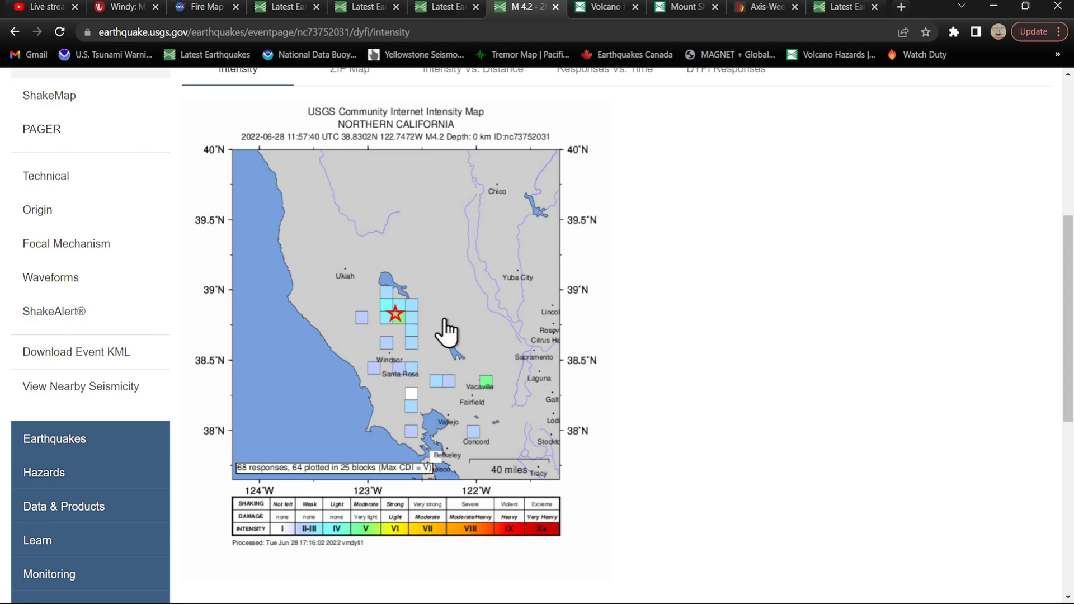
{"action": "mouse_move", "coordinate": [487, 398]}
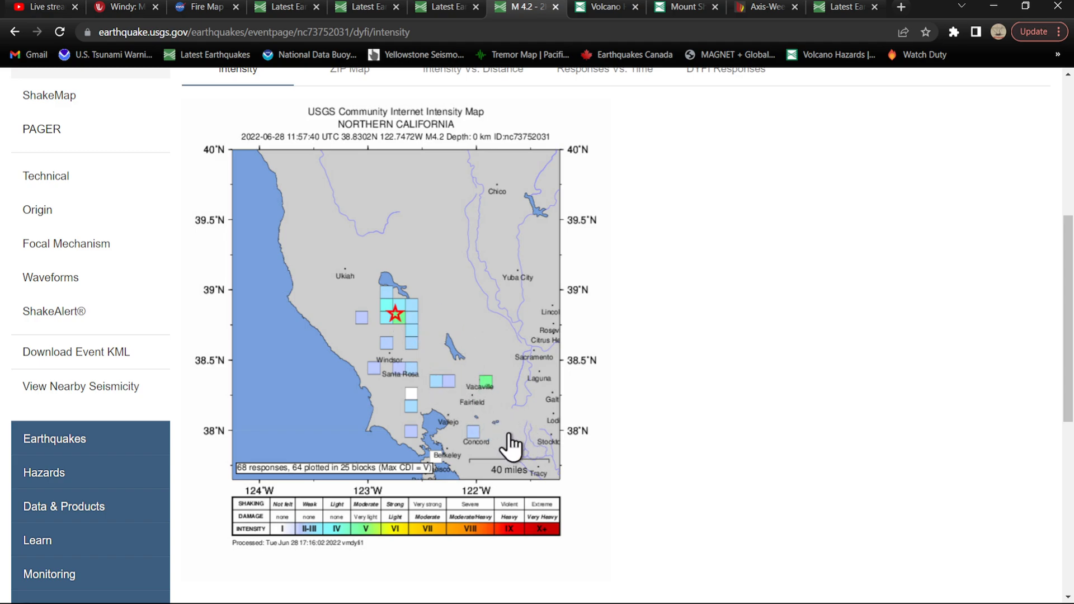
{"action": "mouse_move", "coordinate": [435, 472]}
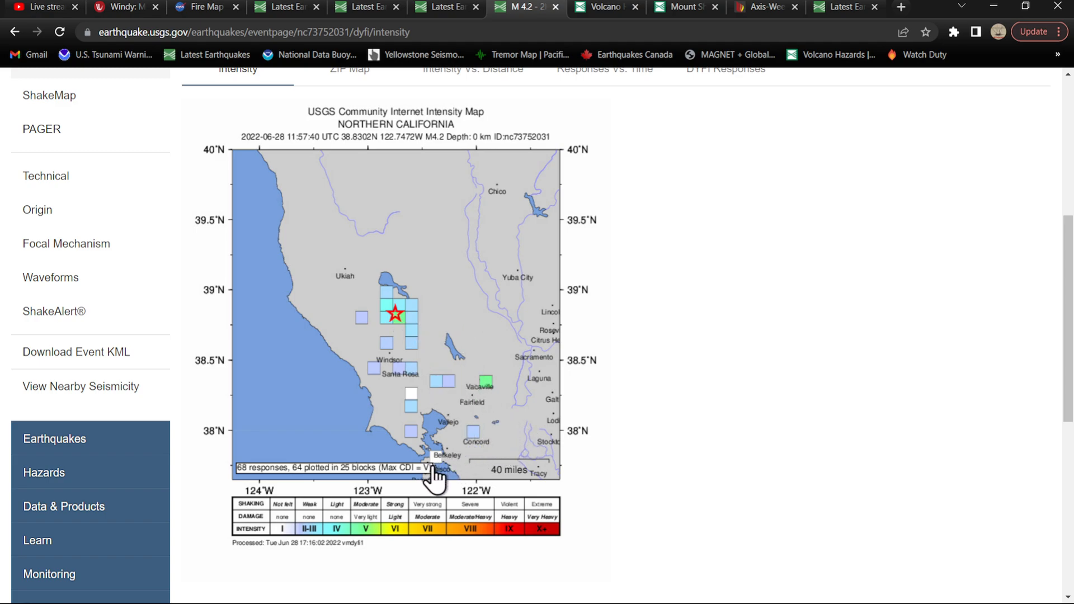
{"action": "mouse_move", "coordinate": [302, 206]}
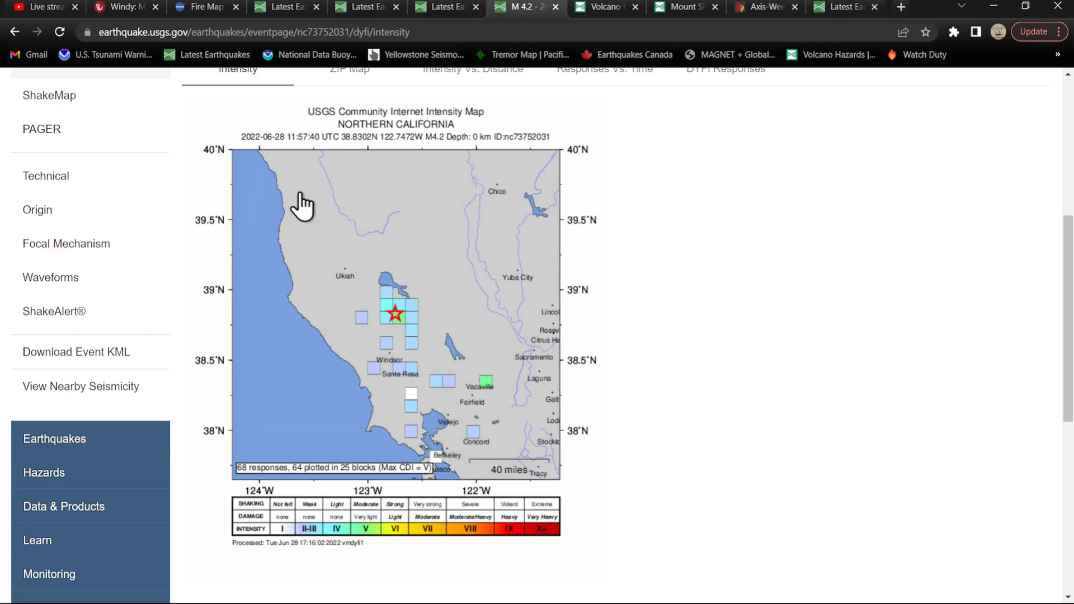
{"action": "left_click", "coordinate": [15, 31]}
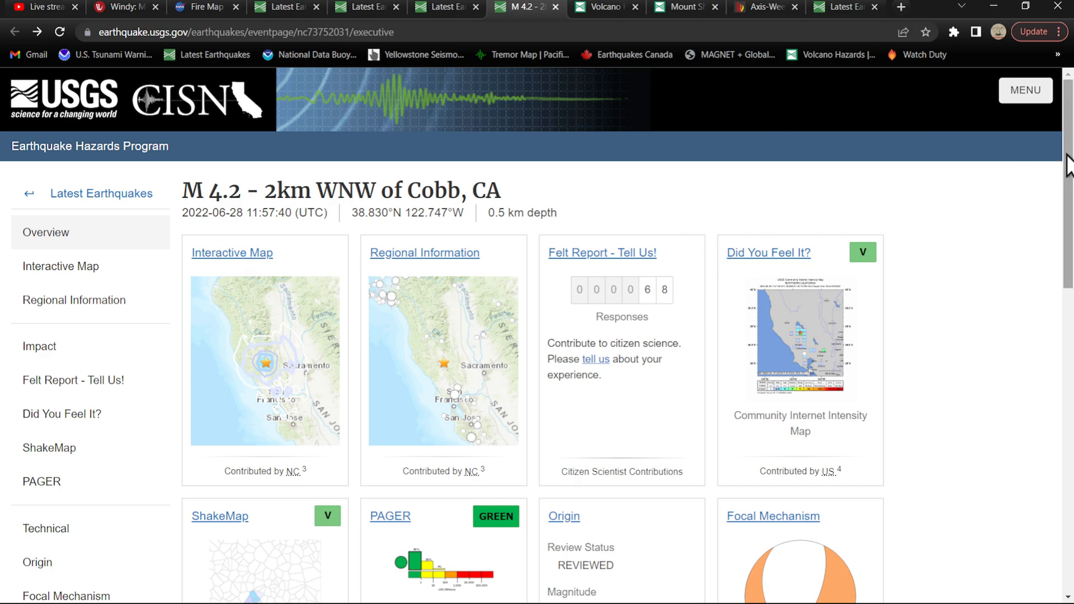
{"action": "mouse_move", "coordinate": [365, 268]}
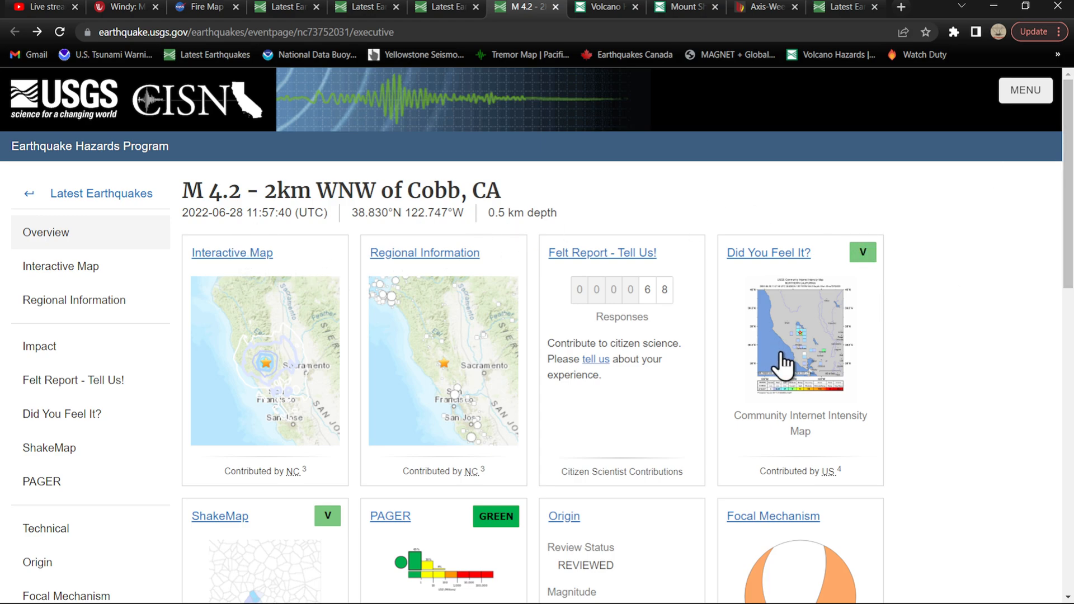
Step: Back on the map, toggle 1 Day 2.5+ then All Magnitudes, listing 24 of 286 quakes
{"action": "scroll", "scroll_direction": "down", "scroll_amount": 3}
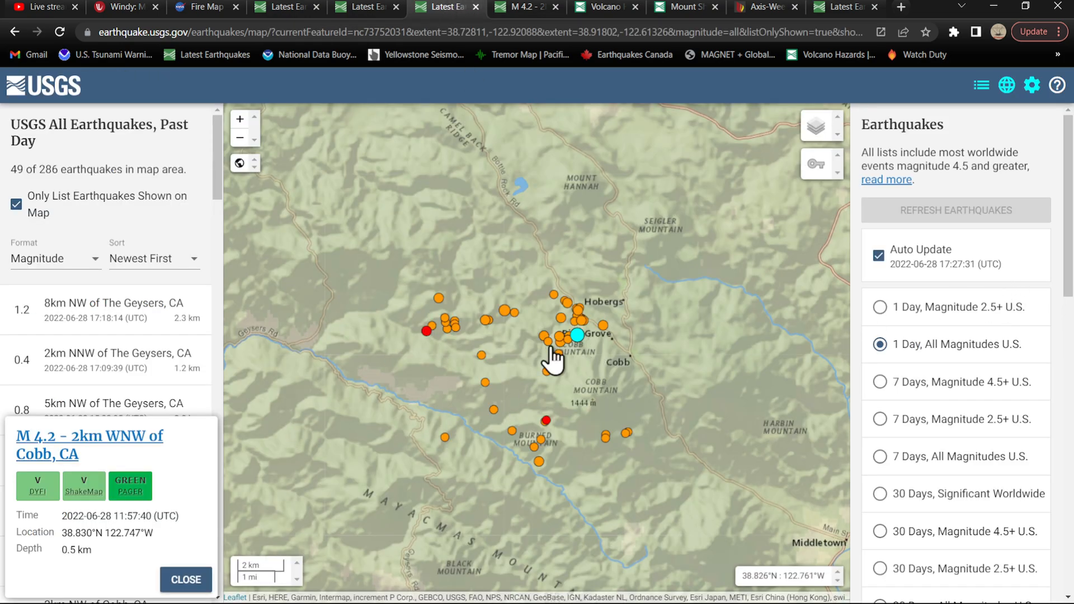
{"action": "left_click", "coordinate": [879, 307]}
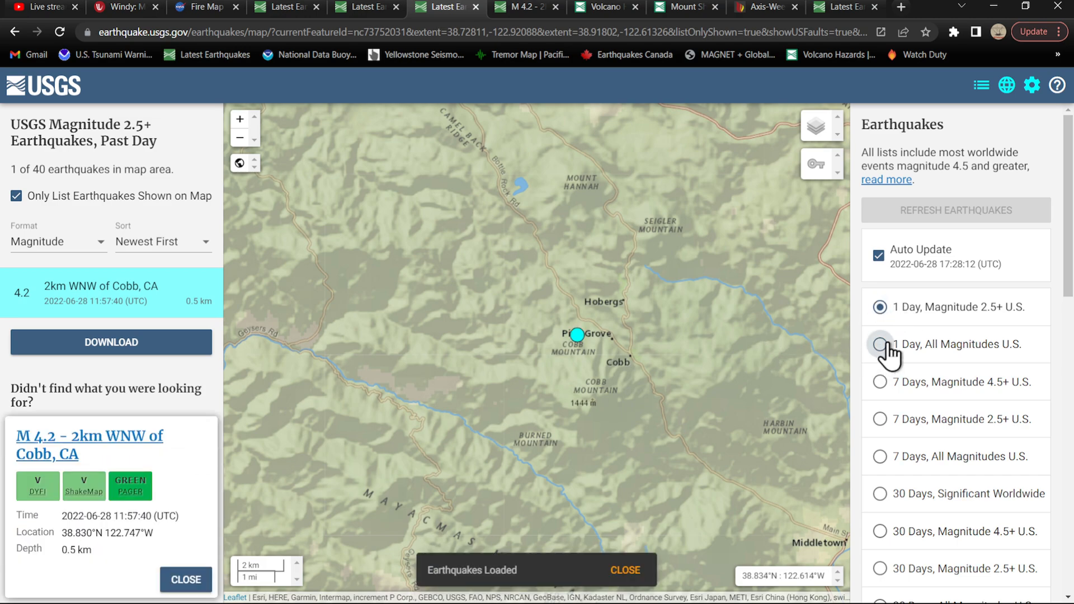
{"action": "left_click", "coordinate": [880, 344]}
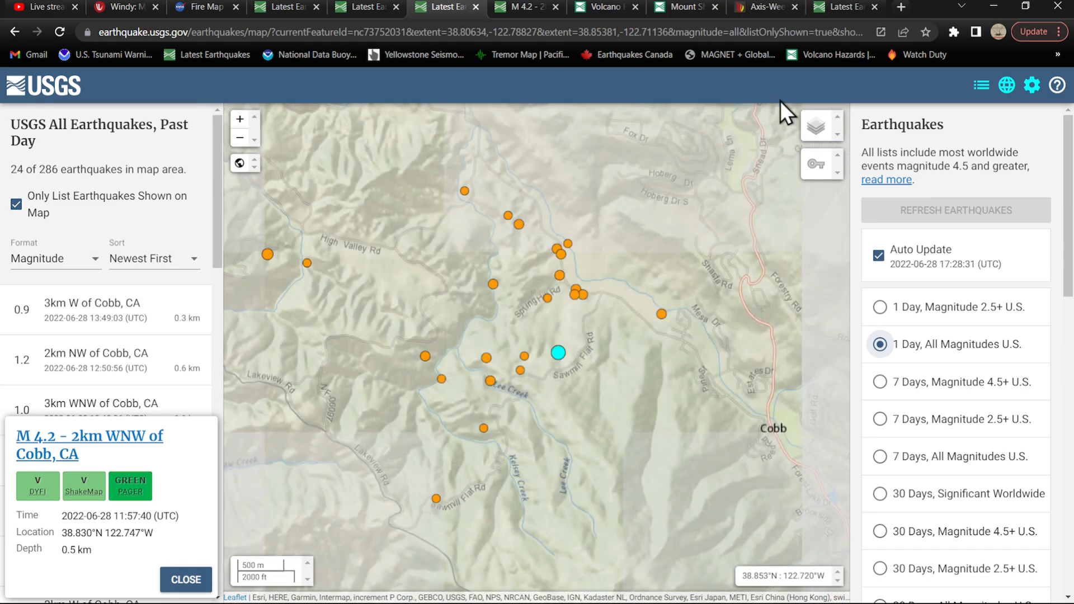
Step: Switch the base map to Satellite imagery over the area west of Cobb
{"action": "left_click", "coordinate": [822, 126]}
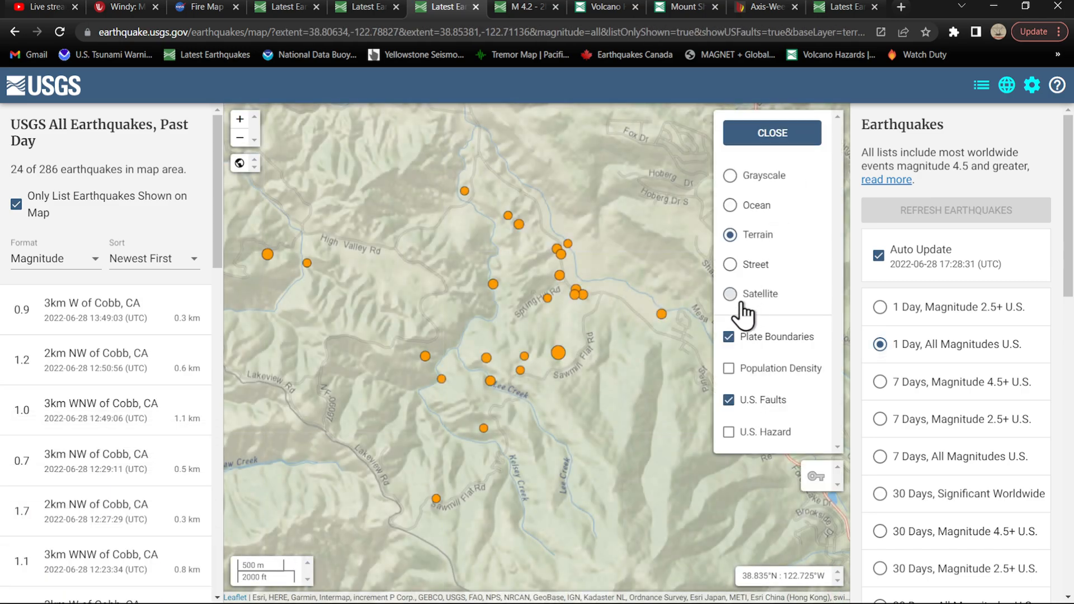
{"action": "left_click", "coordinate": [731, 293]}
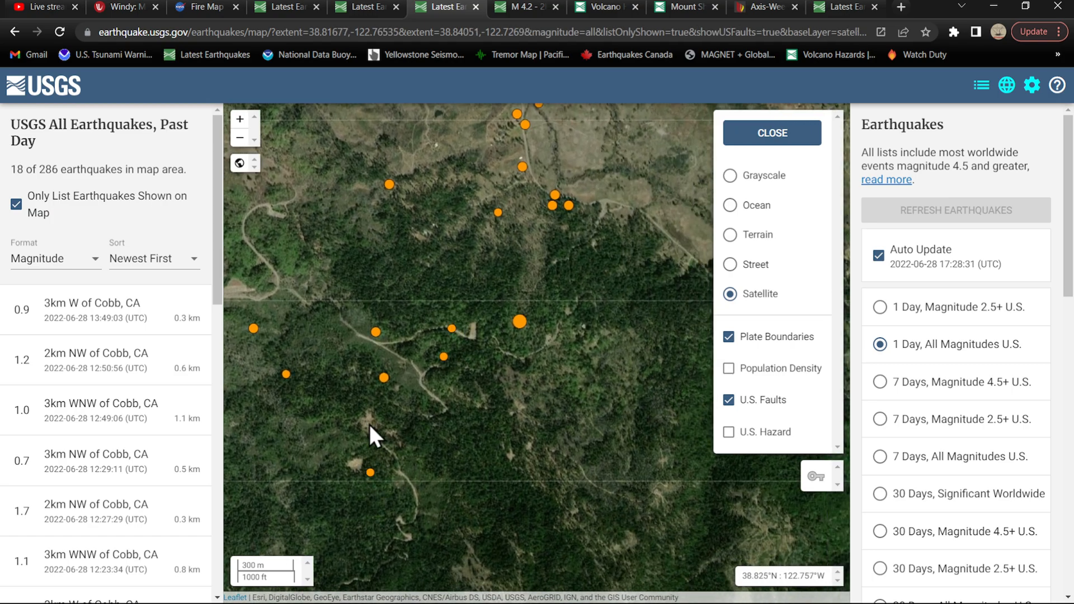
{"action": "mouse_move", "coordinate": [504, 296]}
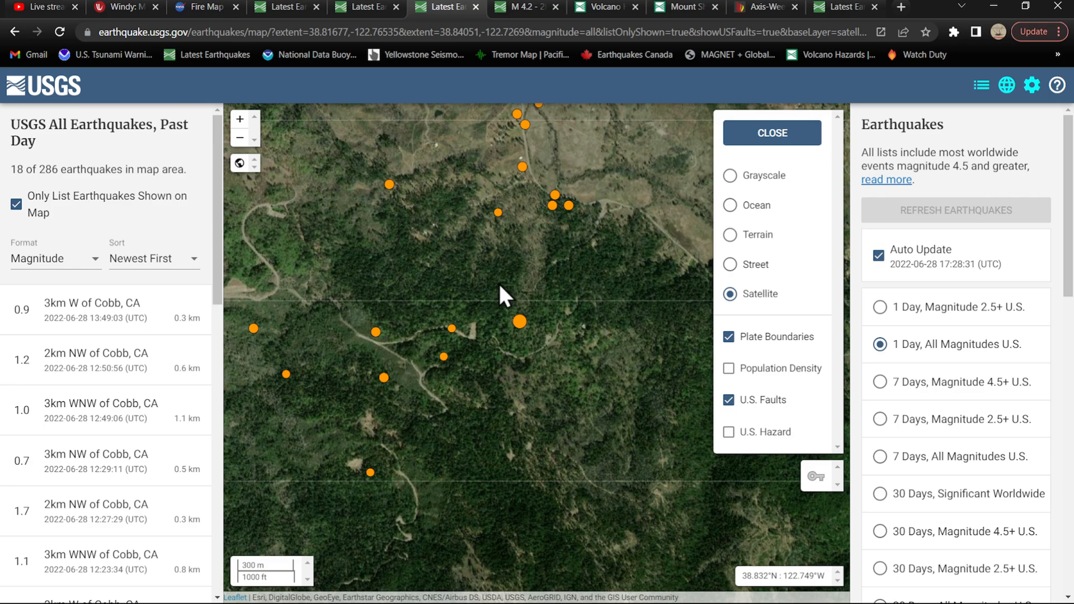
{"action": "mouse_move", "coordinate": [473, 428]}
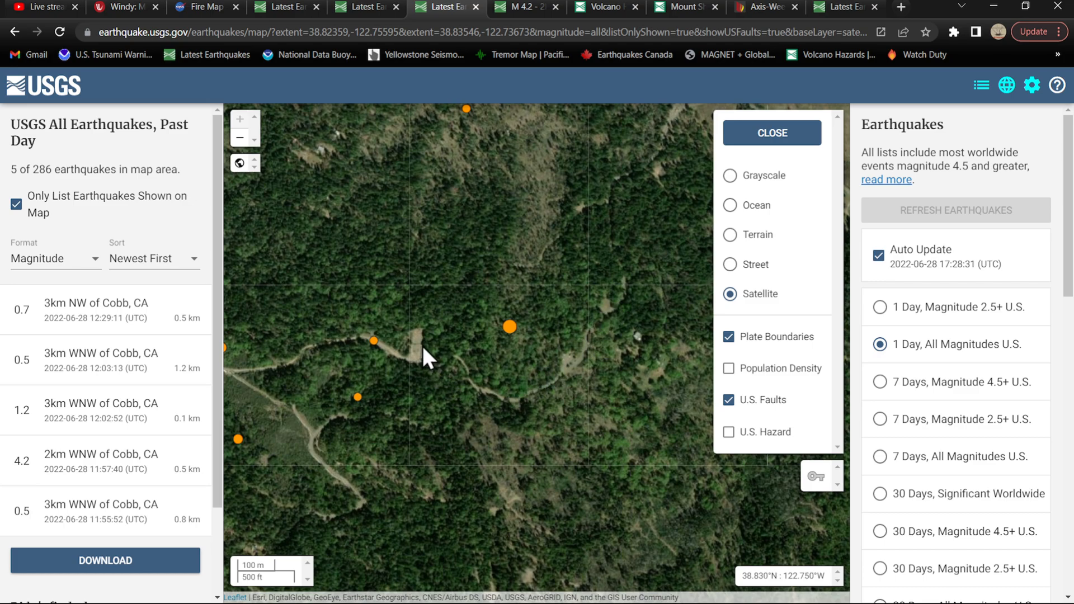
{"action": "mouse_move", "coordinate": [657, 267]}
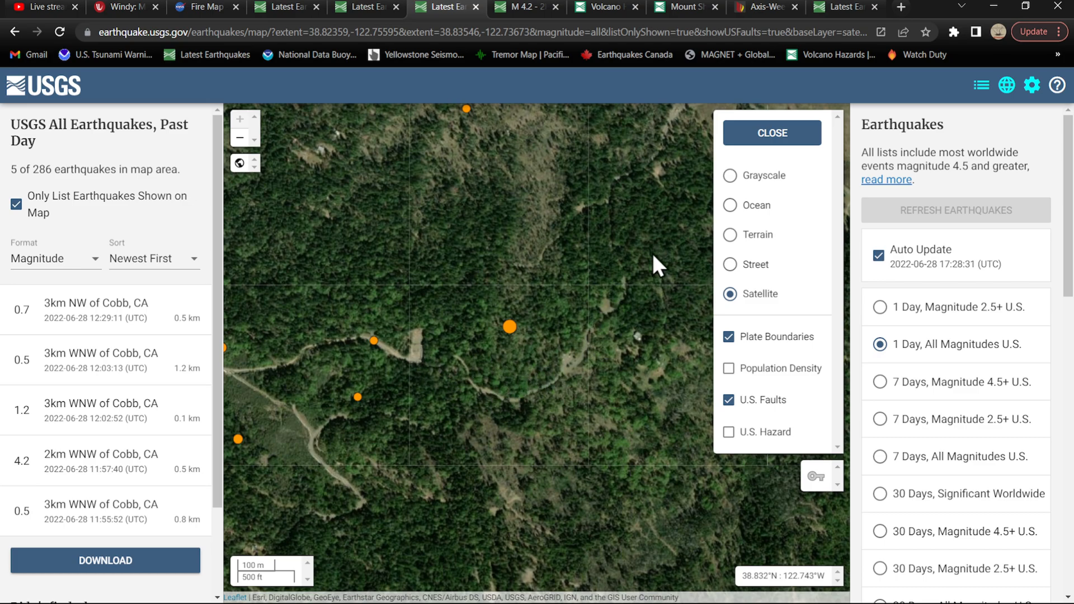
{"action": "mouse_move", "coordinate": [513, 384]}
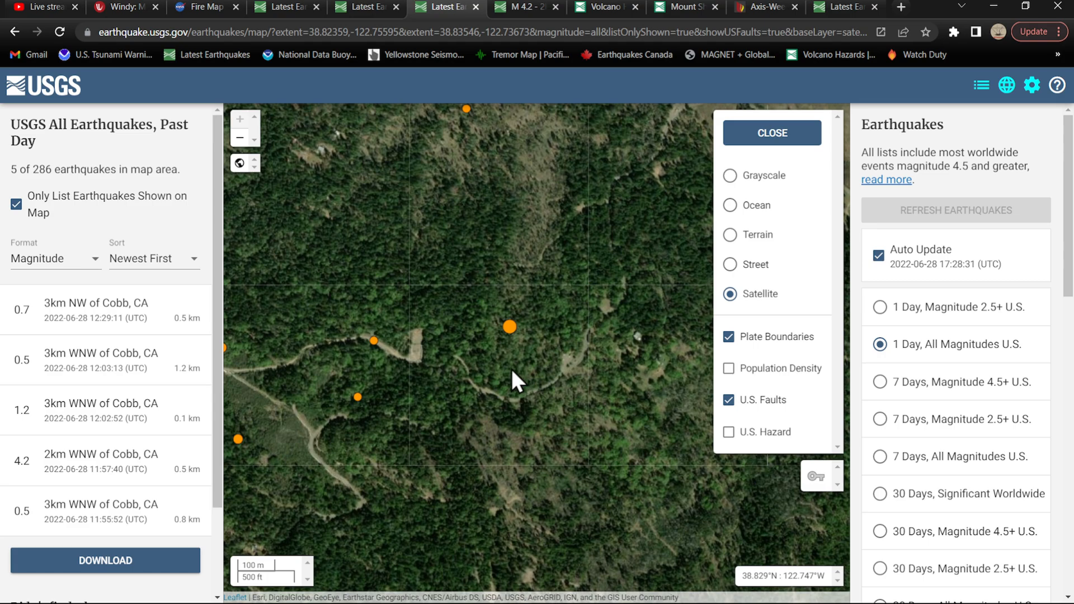
{"action": "mouse_move", "coordinate": [759, 144]}
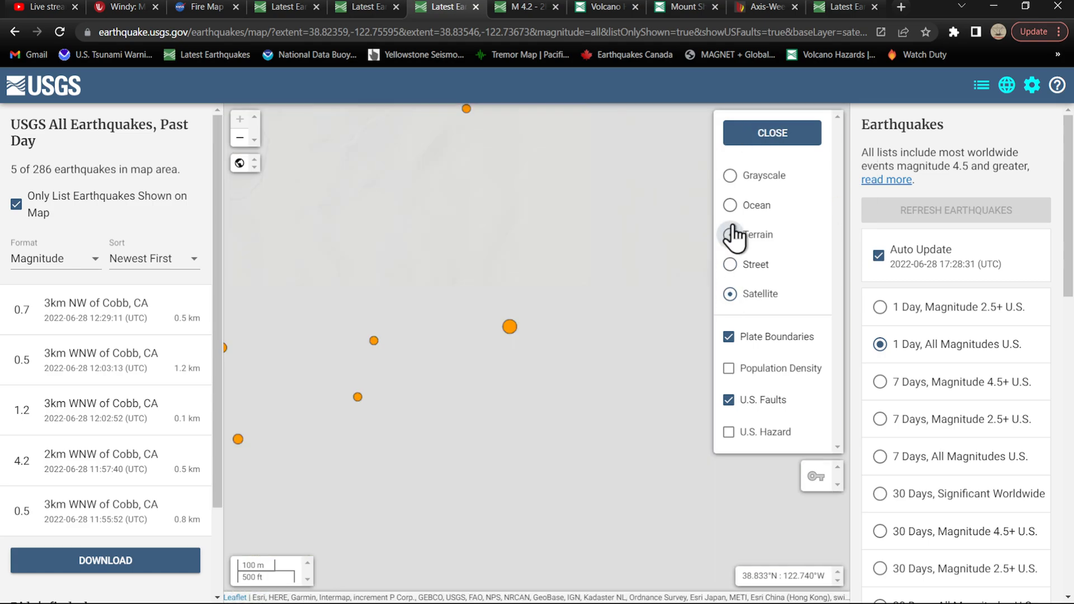
Step: Switch to terrain shading and zoom out to the world view centered on the Americas
{"action": "left_click", "coordinate": [730, 235]}
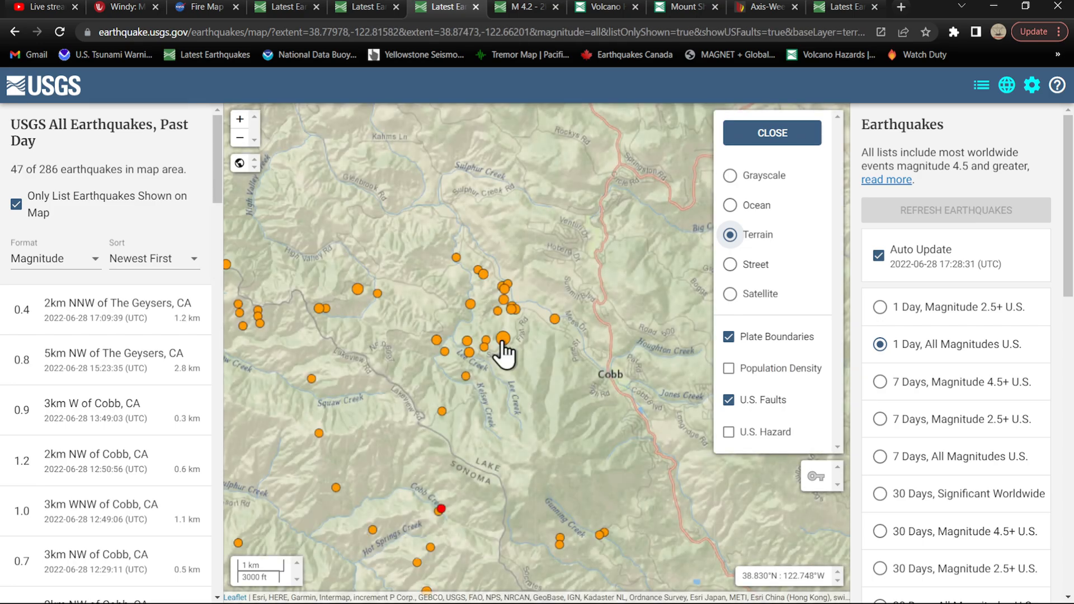
{"action": "scroll", "scroll_direction": "down", "scroll_amount": 3}
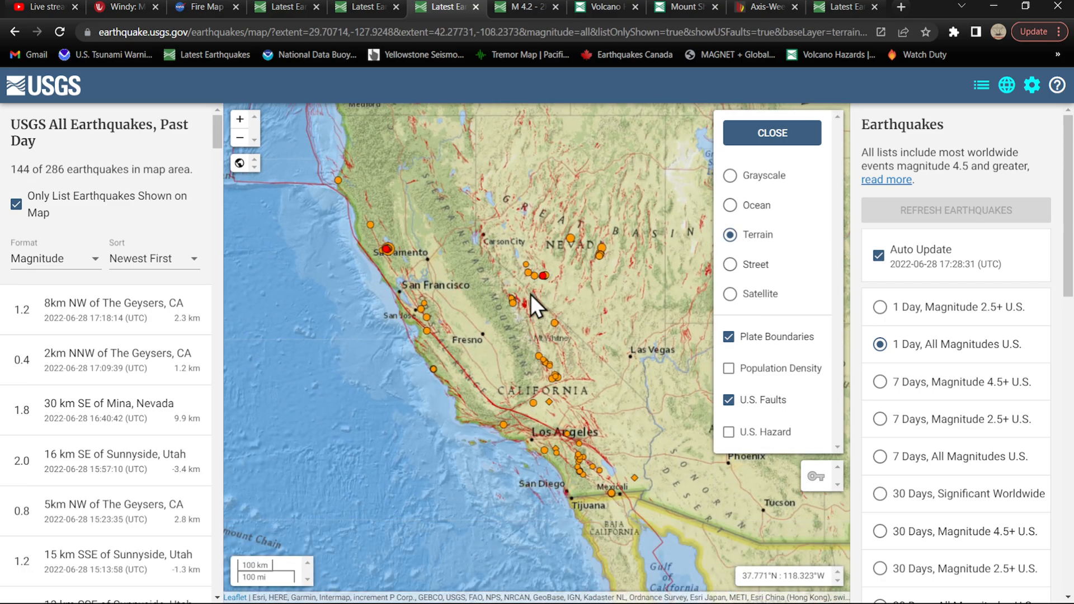
{"action": "scroll", "scroll_direction": "down", "scroll_amount": 3}
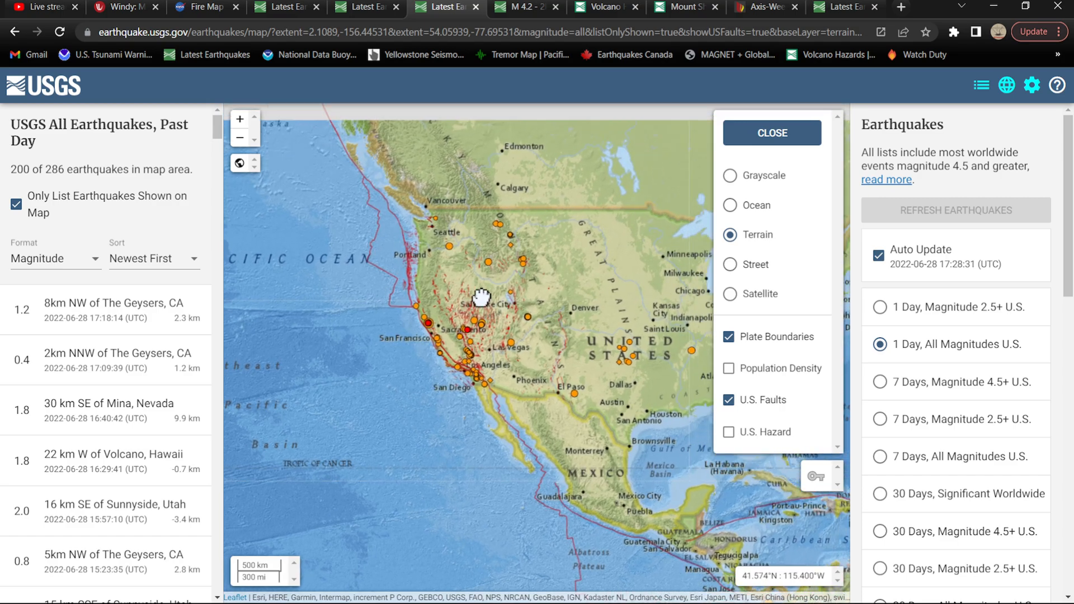
{"action": "left_click_drag", "start_coordinate": [483, 298], "coordinate": [490, 309]}
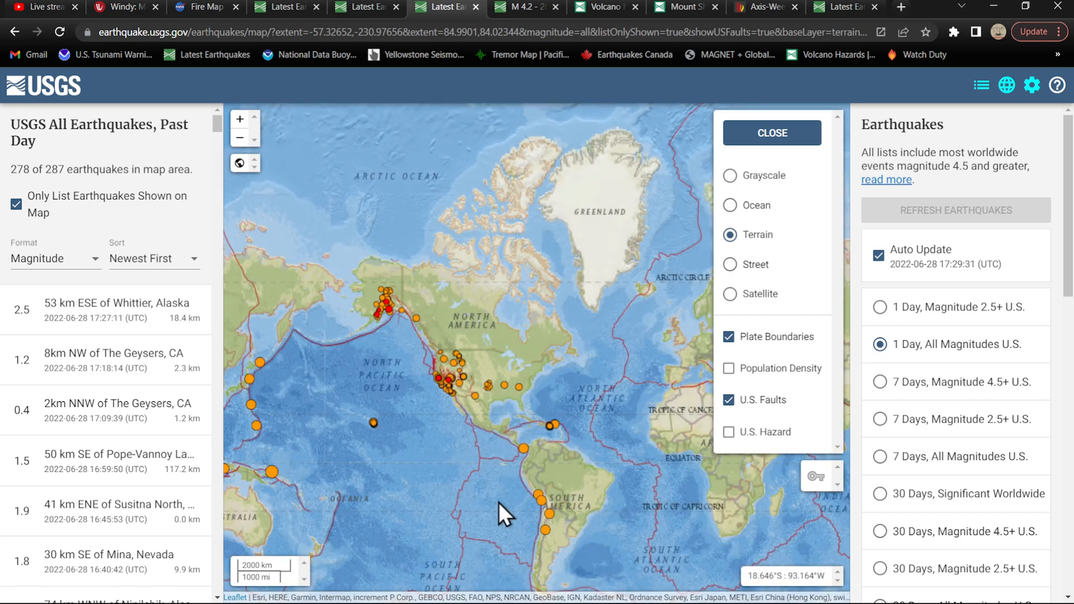
Step: Pan west across the Pacific to Australia and New Zealand, listing 4 of 287 quakes
{"action": "left_click_drag", "start_coordinate": [504, 513], "coordinate": [400, 418]}
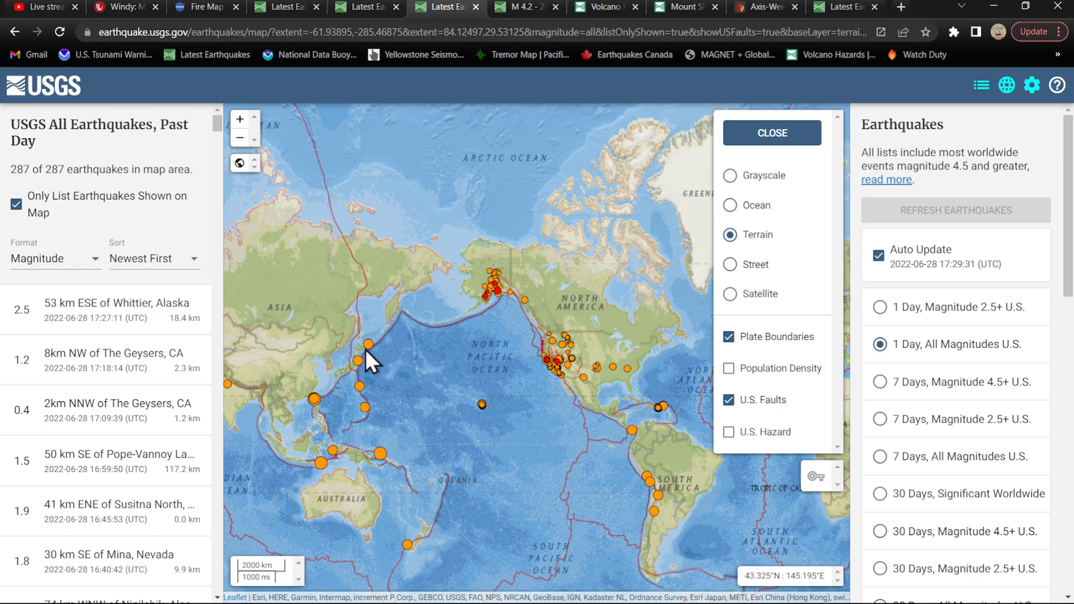
{"action": "mouse_move", "coordinate": [369, 419]}
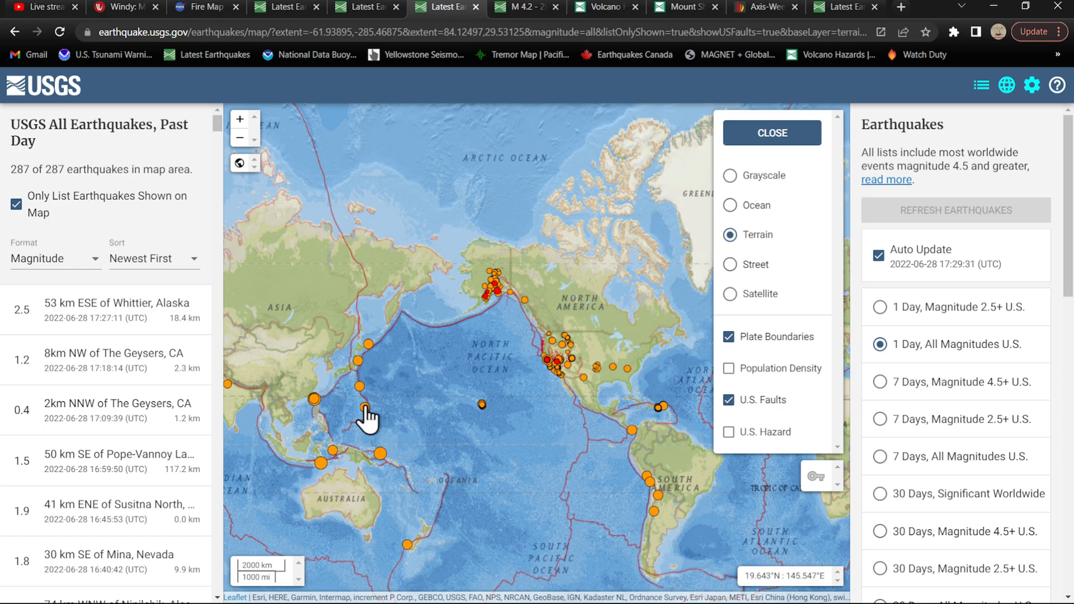
{"action": "left_click_drag", "start_coordinate": [369, 418], "coordinate": [393, 381]}
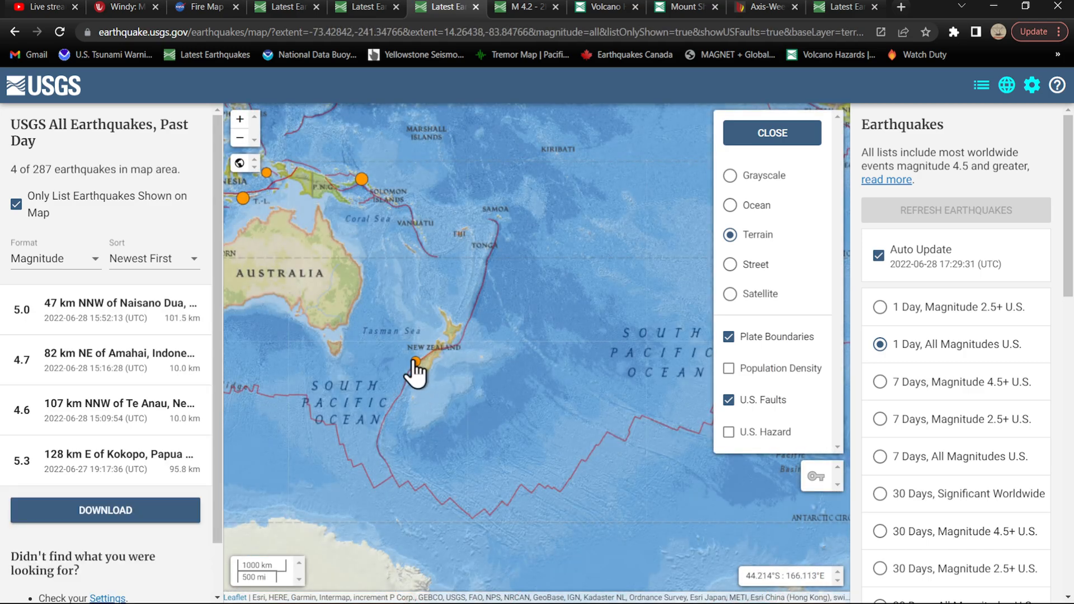
Step: Open the details popup for the M 4.6 quake 107 km NNW of Te Anau
{"action": "left_click", "coordinate": [415, 364]}
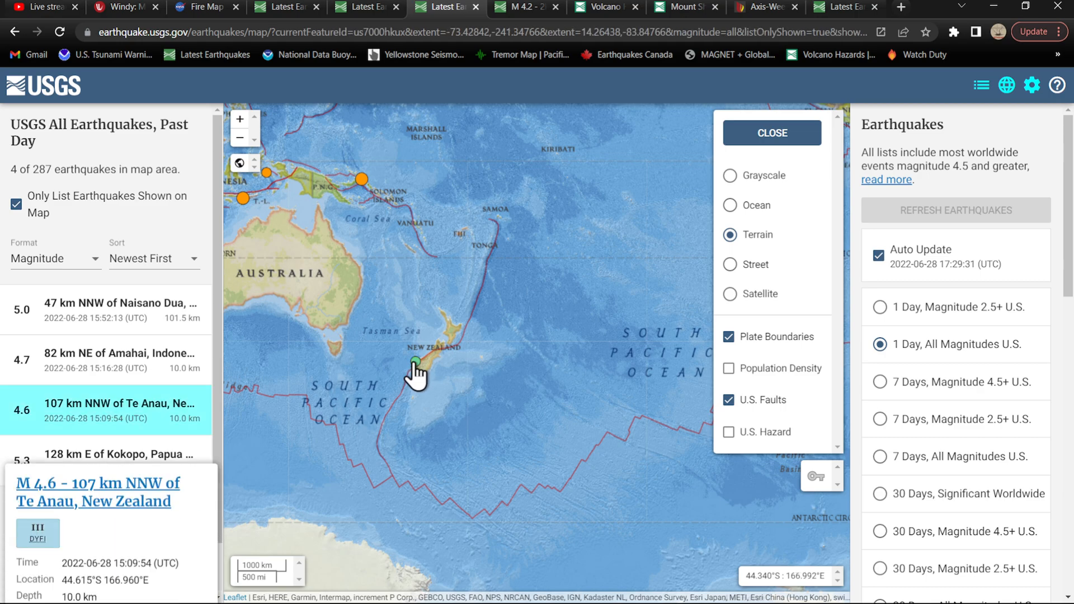
{"action": "left_click", "coordinate": [415, 363]}
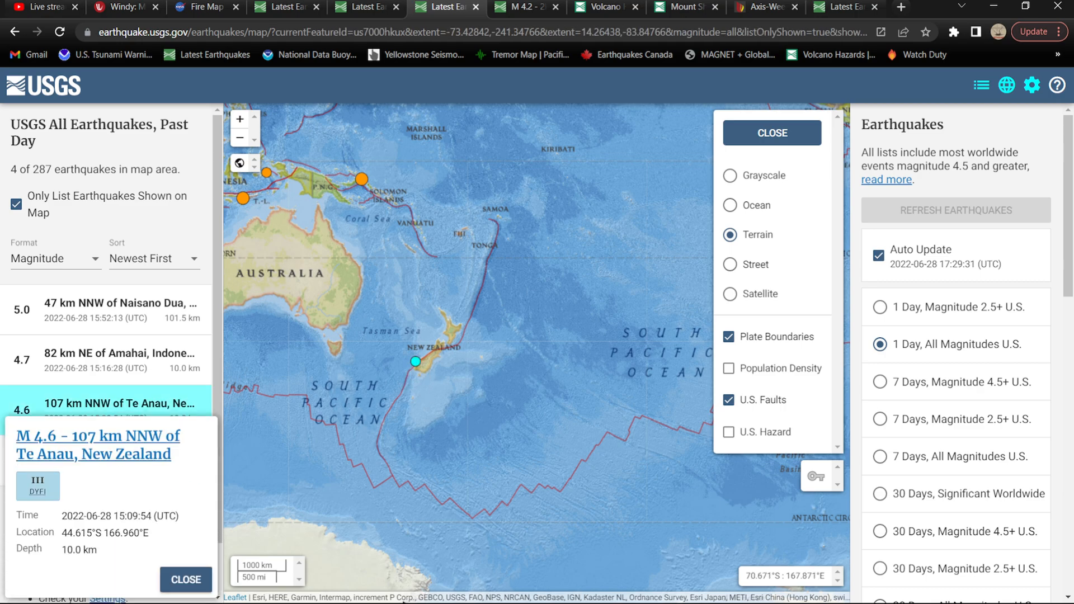
{"action": "mouse_move", "coordinate": [332, 508]}
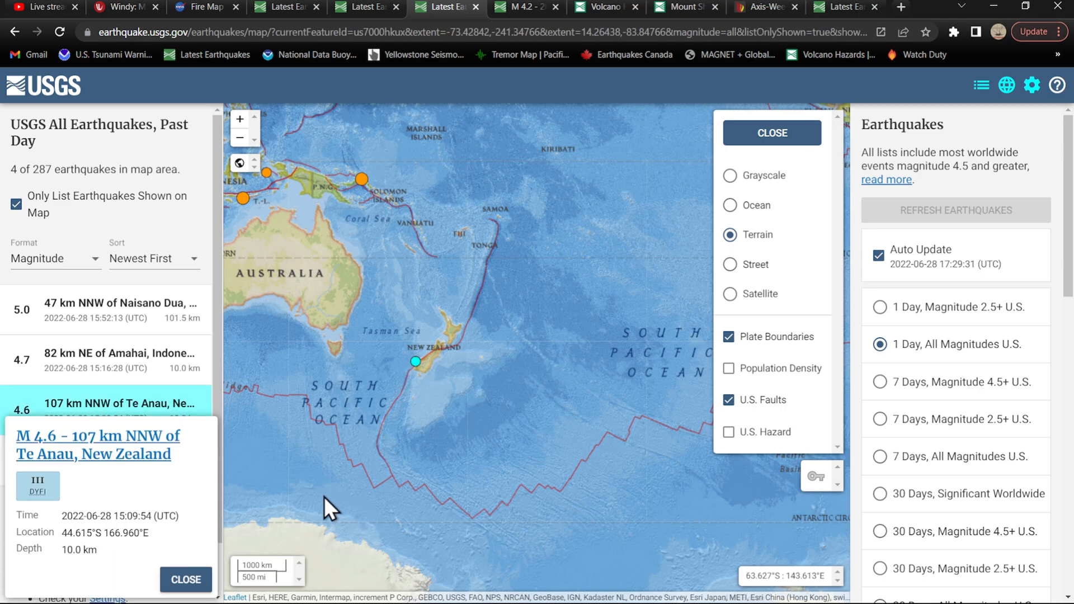
{"action": "mouse_move", "coordinate": [436, 370]}
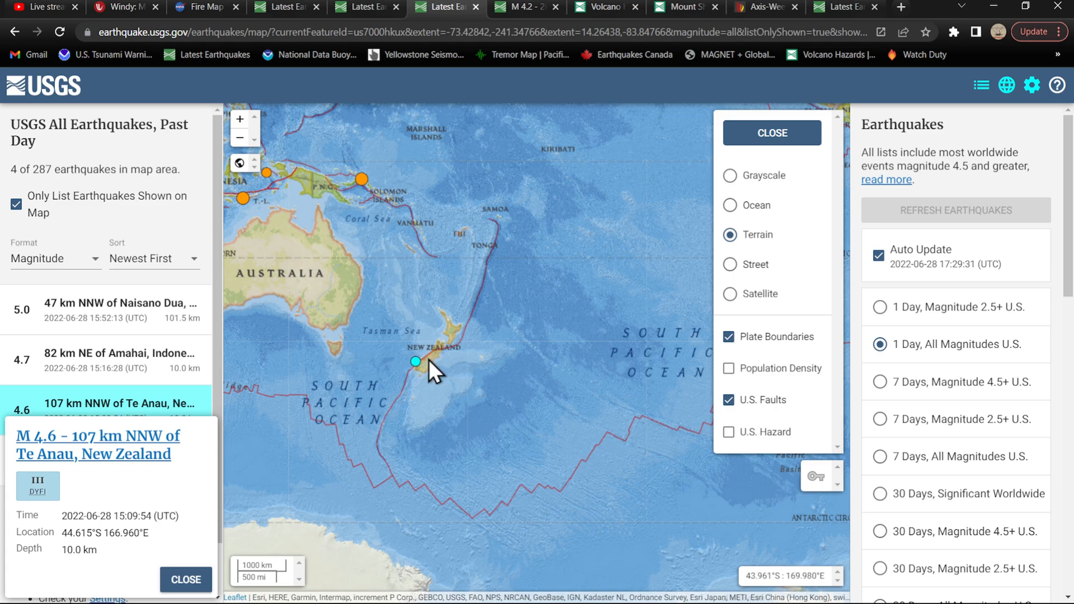
{"action": "mouse_move", "coordinate": [453, 349]}
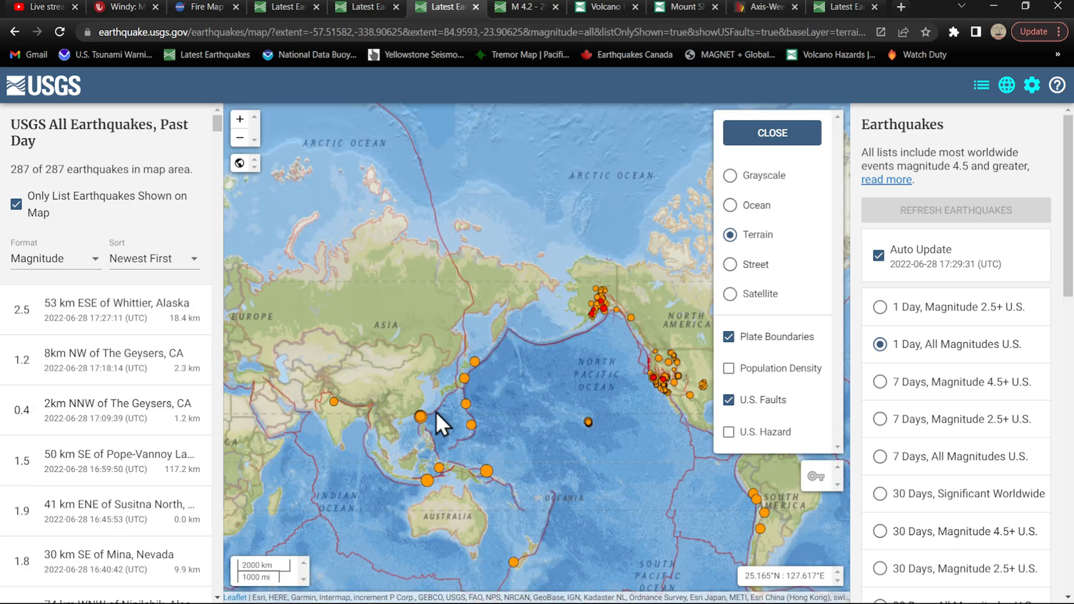
{"action": "mouse_move", "coordinate": [472, 377]}
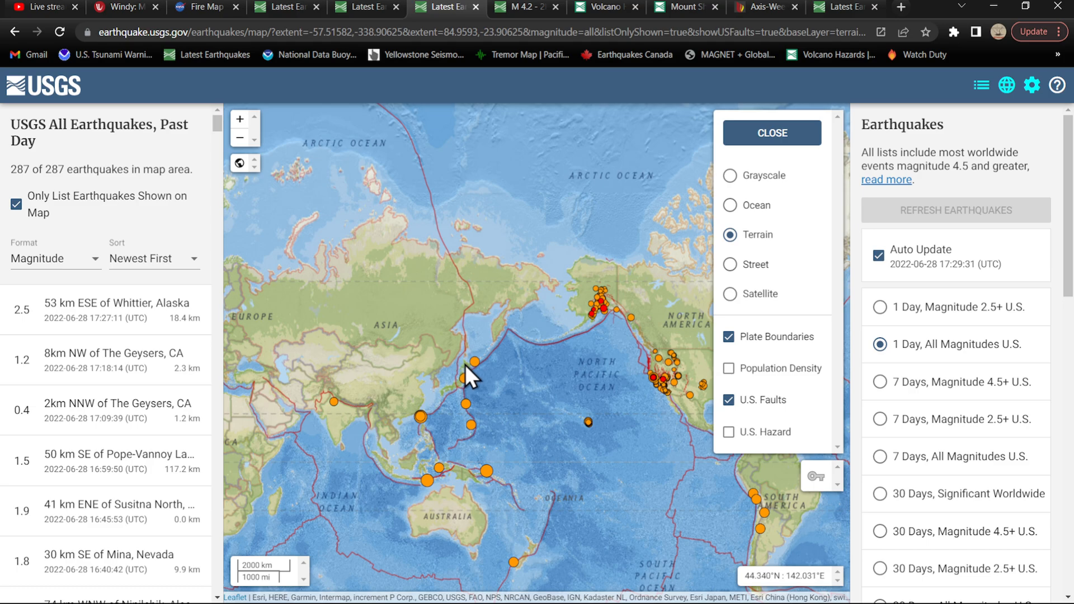
{"action": "mouse_move", "coordinate": [469, 319]}
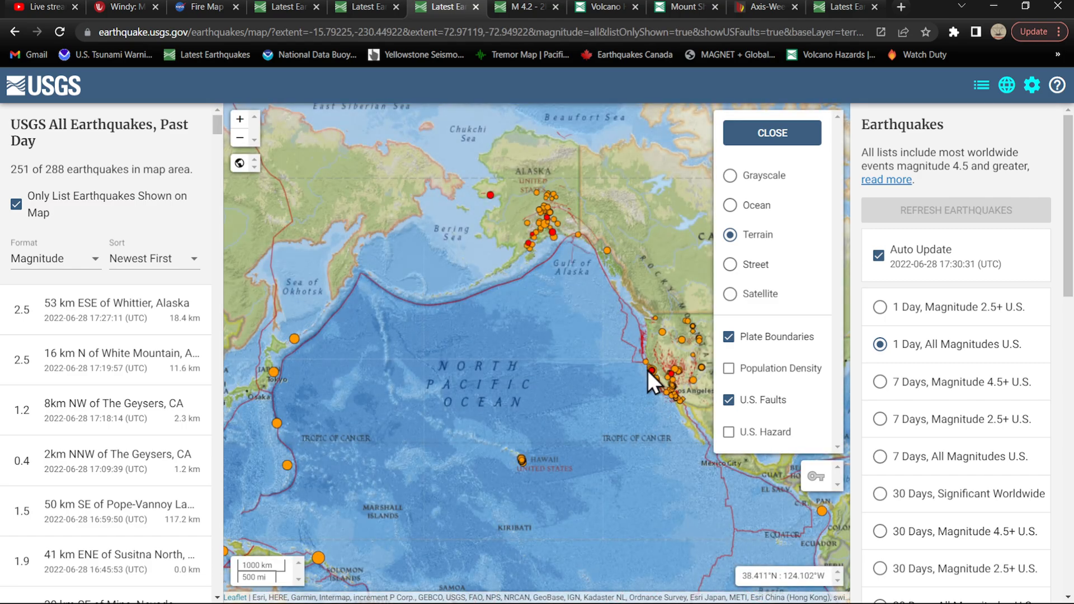
Step: Pan the map back to Alaska and the western US, then load Watch Duty
{"action": "left_click_drag", "start_coordinate": [651, 382], "coordinate": [541, 367]}
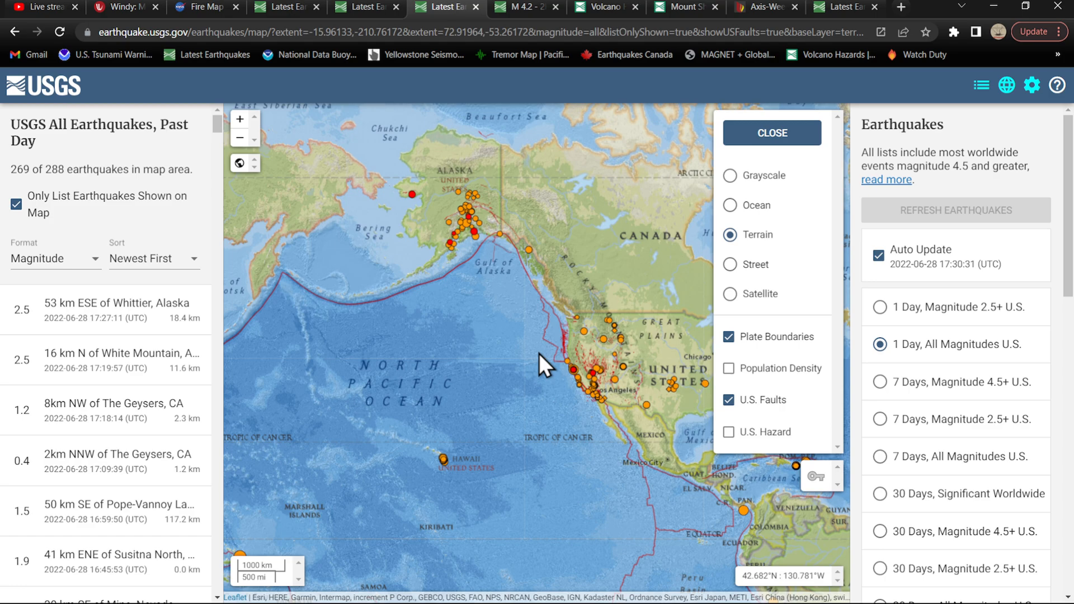
{"action": "mouse_move", "coordinate": [822, 88]}
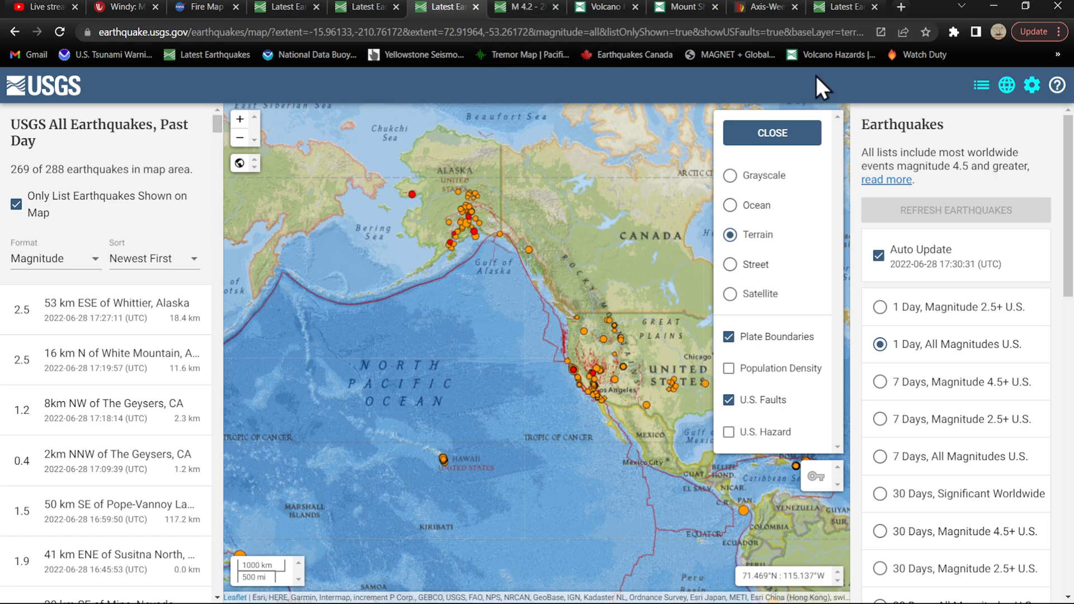
{"action": "left_click", "coordinate": [924, 55]}
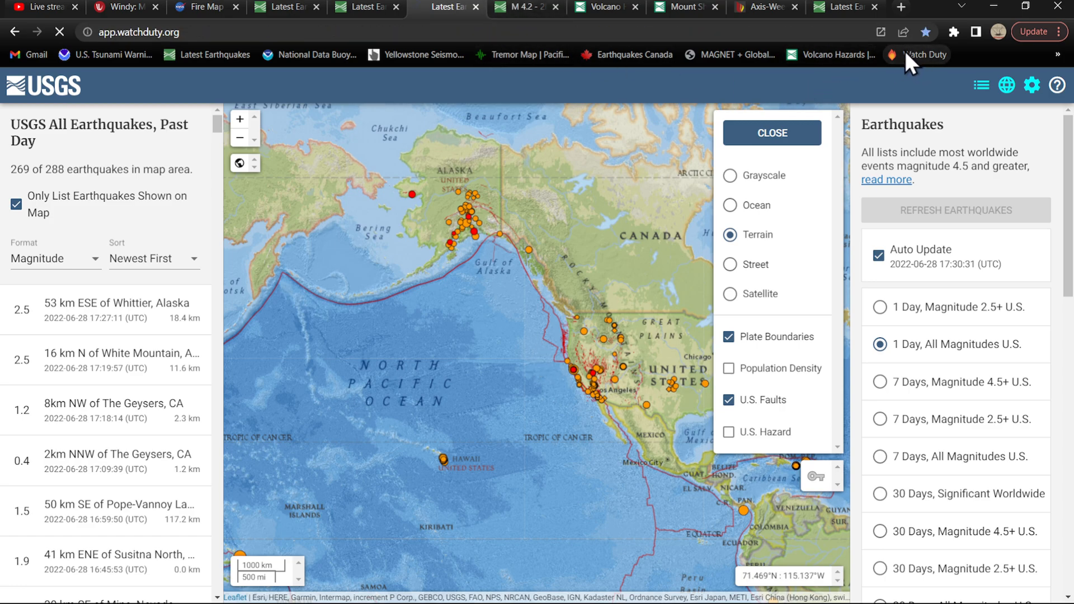
Step: Open the Herd Fire incident and follow its Lake Shastina camera link to ALERTWildfire
{"action": "left_click", "coordinate": [446, 6]}
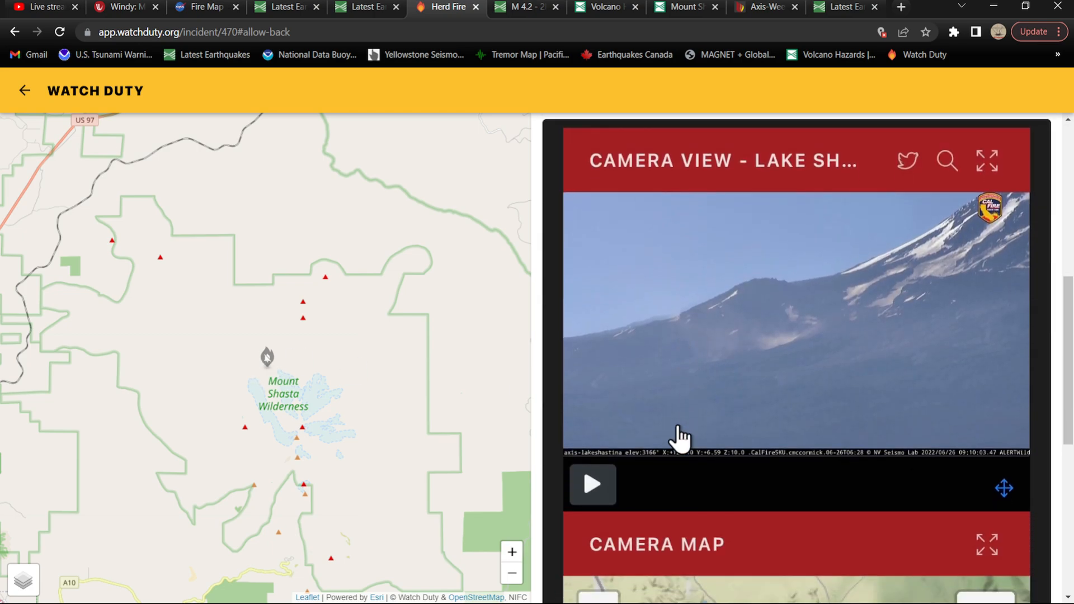
{"action": "scroll", "scroll_direction": "down", "scroll_amount": 3}
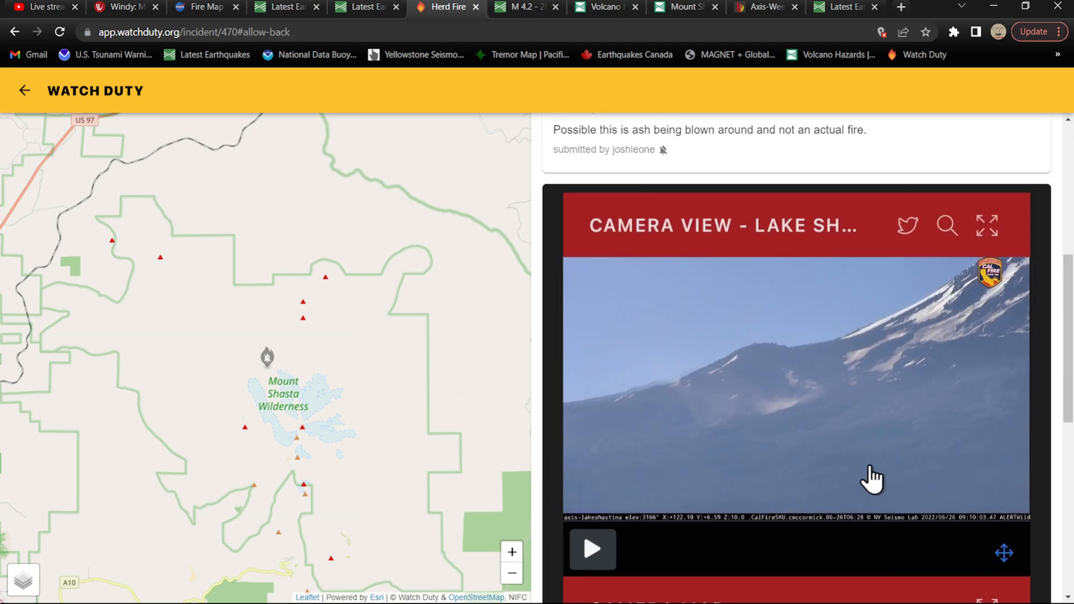
{"action": "scroll", "scroll_direction": "down", "scroll_amount": 3}
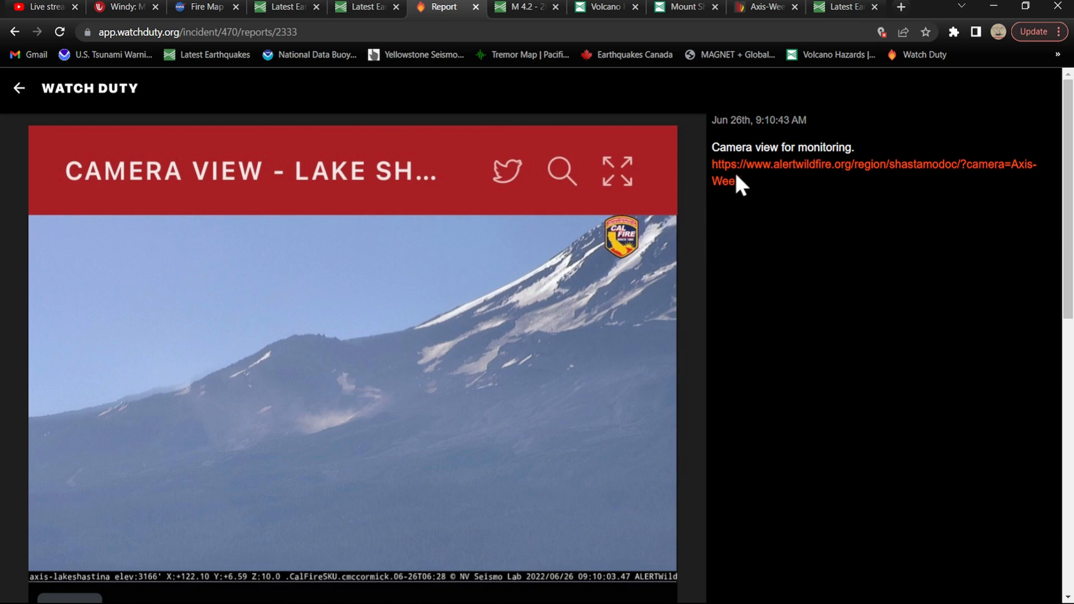
{"action": "left_click", "coordinate": [873, 164]}
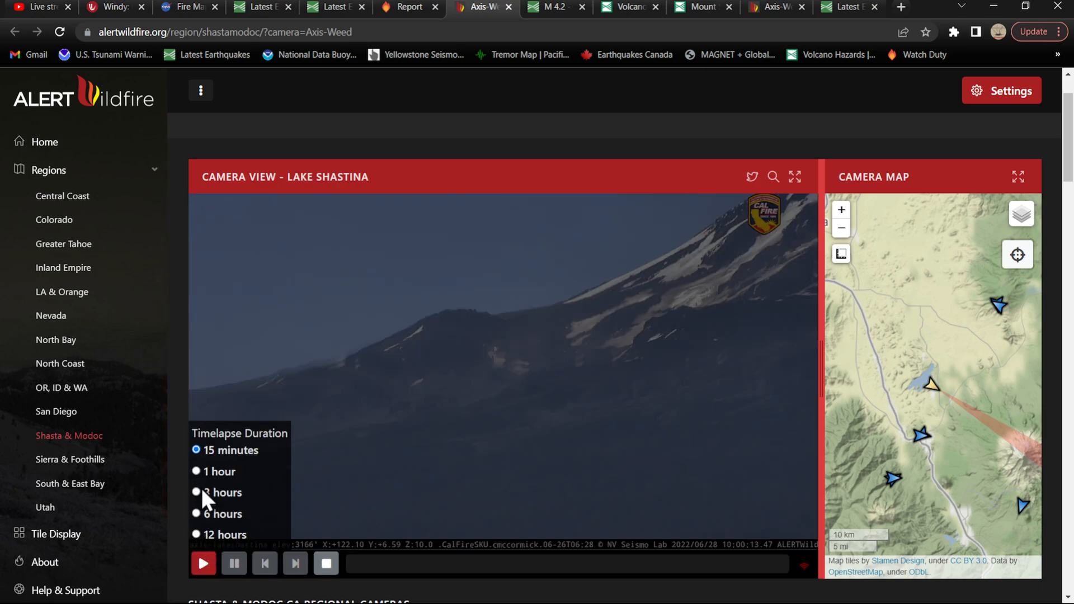
Step: Play the Lake Shastina camera's 15-minute timelapse of Mount Shasta through to 100%
{"action": "left_click", "coordinate": [196, 492]}
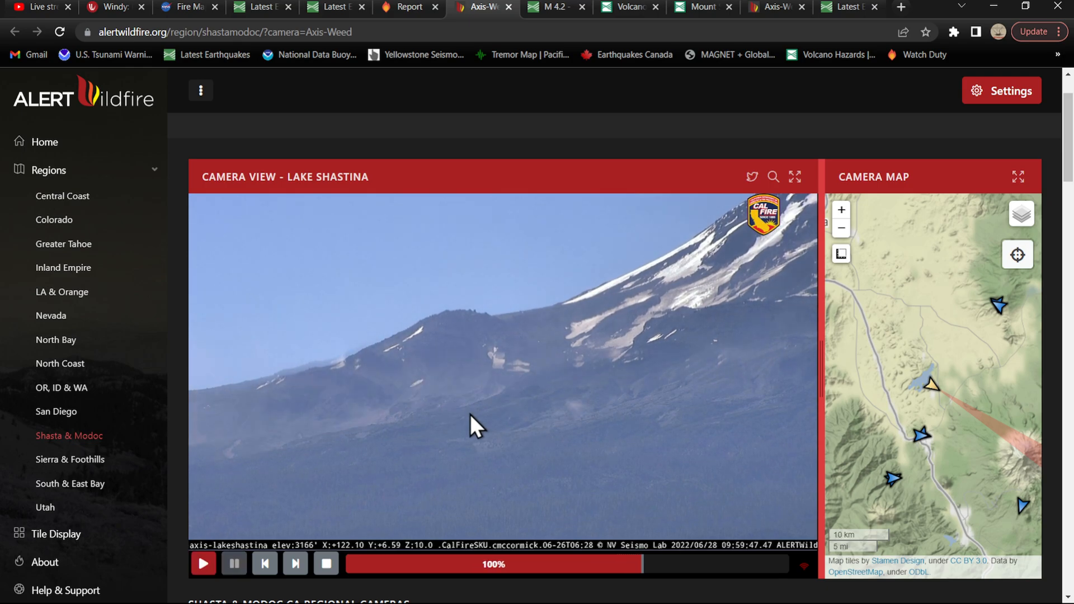
Step: Scroll the Shasta & Modoc page down to the Weed 2 live view and Camera Map
{"action": "scroll", "scroll_direction": "down", "scroll_amount": 3}
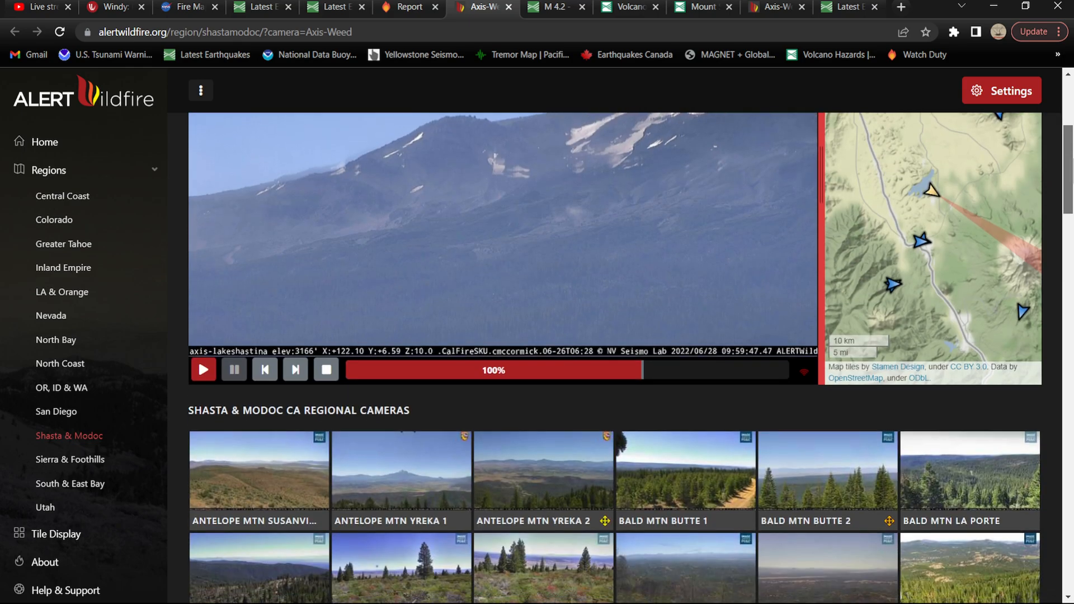
{"action": "scroll", "scroll_direction": "down", "scroll_amount": 3}
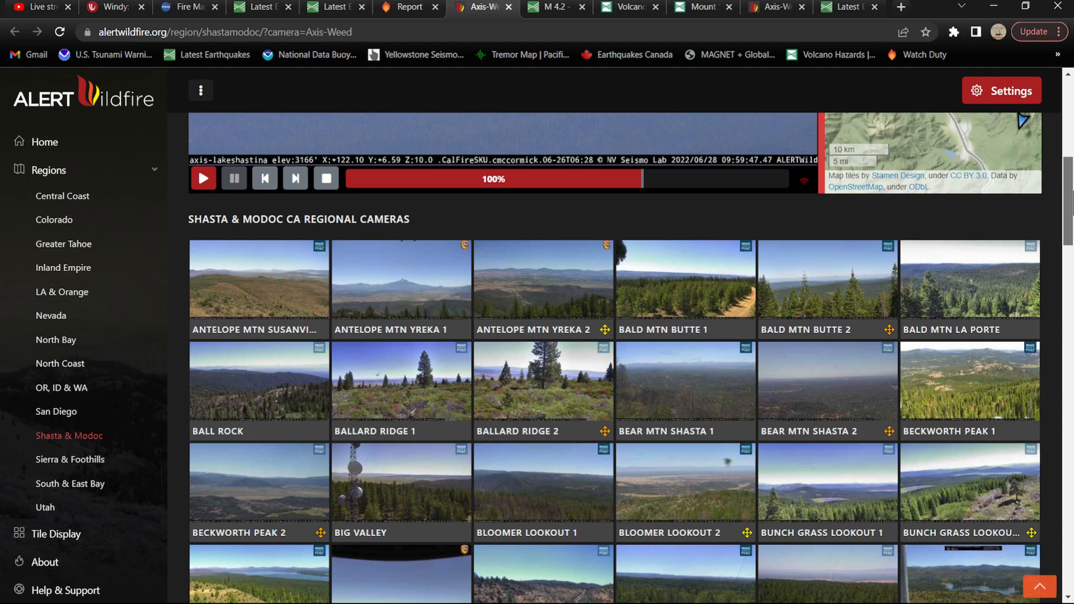
{"action": "scroll", "scroll_direction": "down", "scroll_amount": 3}
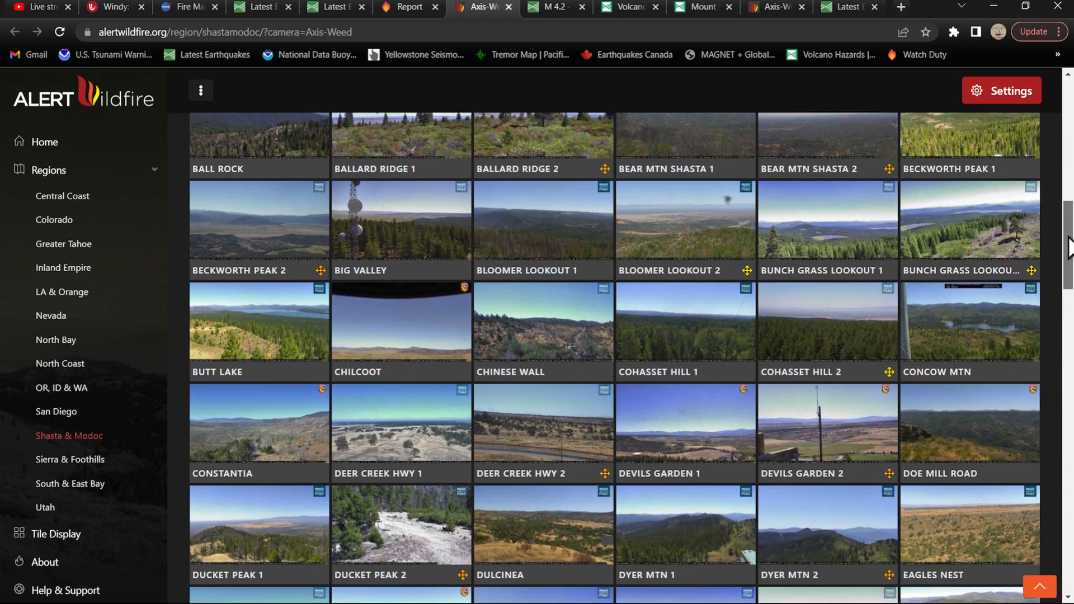
{"action": "scroll", "scroll_direction": "down", "scroll_amount": 3}
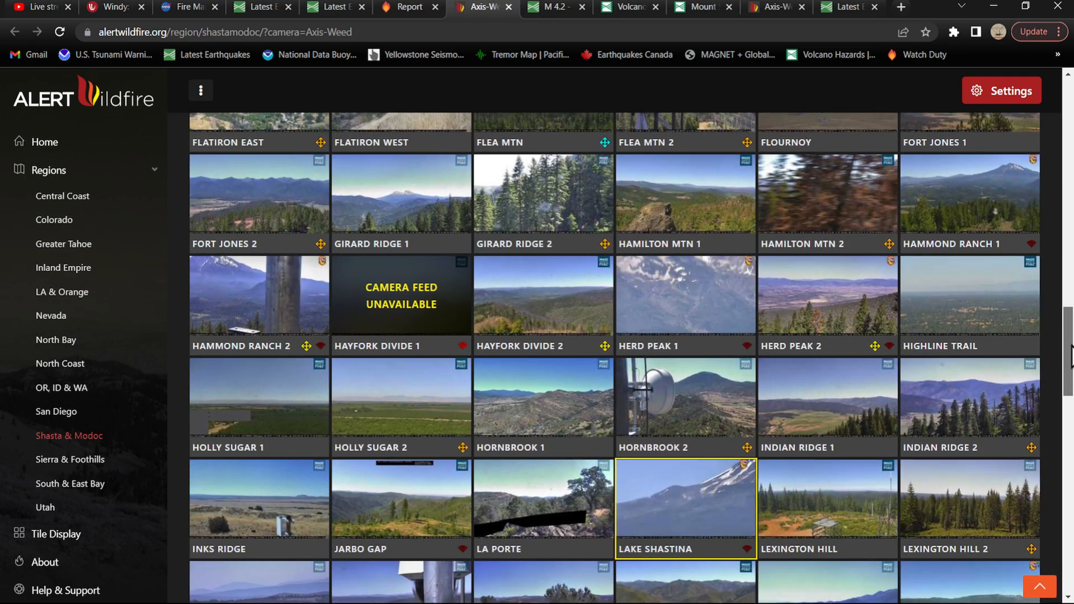
{"action": "scroll", "scroll_direction": "down", "scroll_amount": 3}
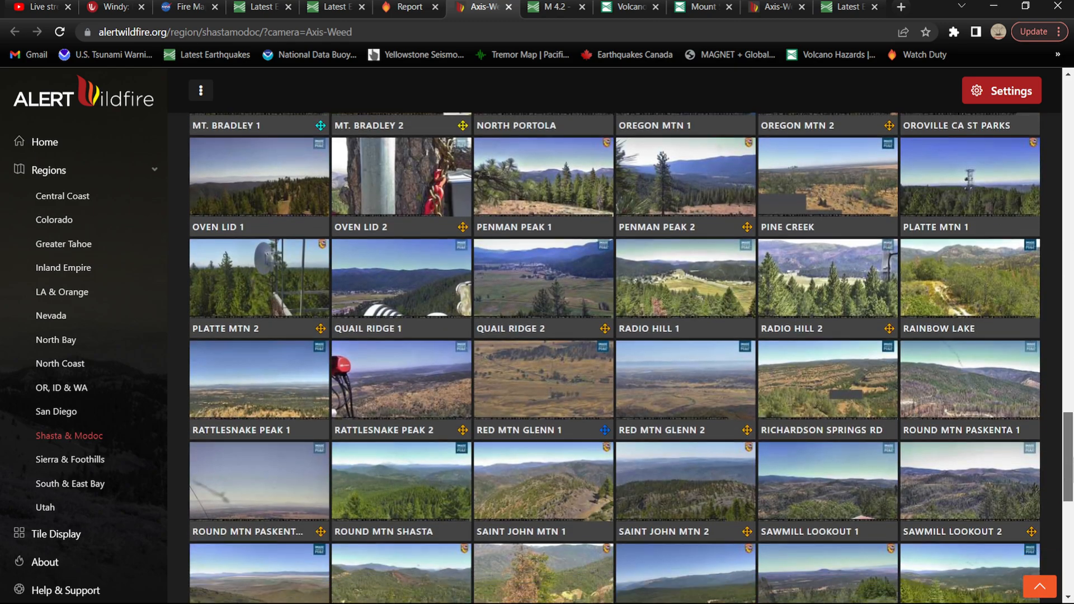
{"action": "scroll", "scroll_direction": "down", "scroll_amount": 3}
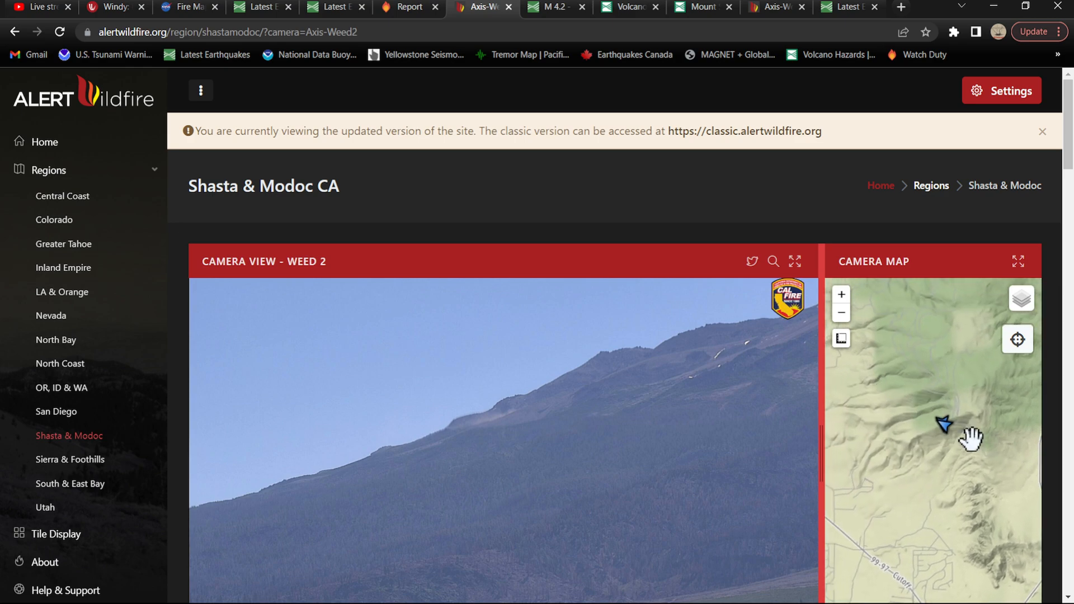
Step: Open the Herd Peak 2 popup on the Camera Map, then scroll the thumbnails to Weed 2
{"action": "left_click_drag", "start_coordinate": [973, 439], "coordinate": [911, 408]}
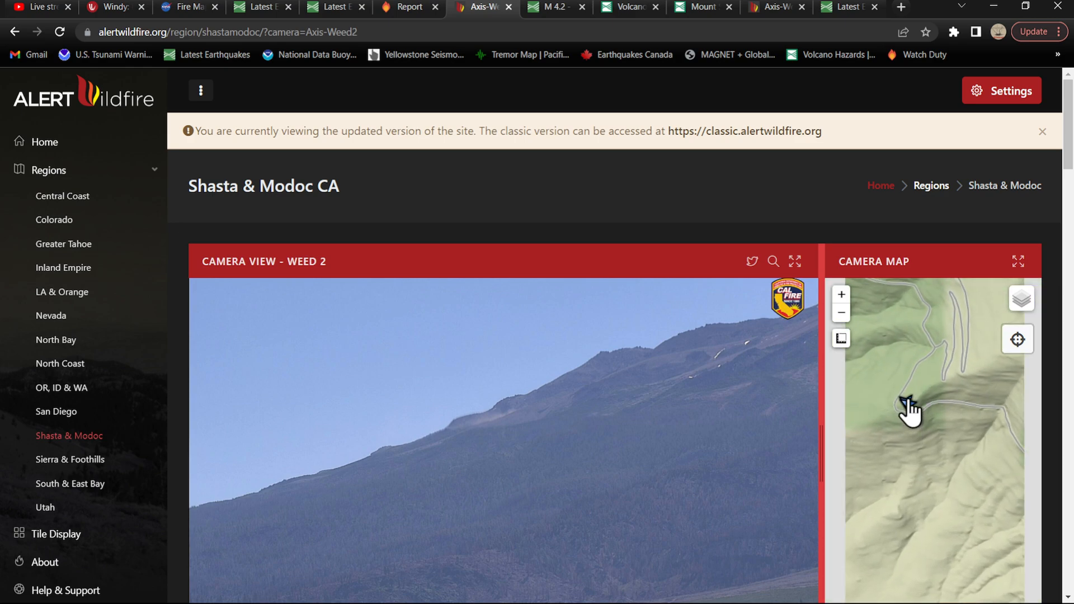
{"action": "left_click", "coordinate": [909, 418]}
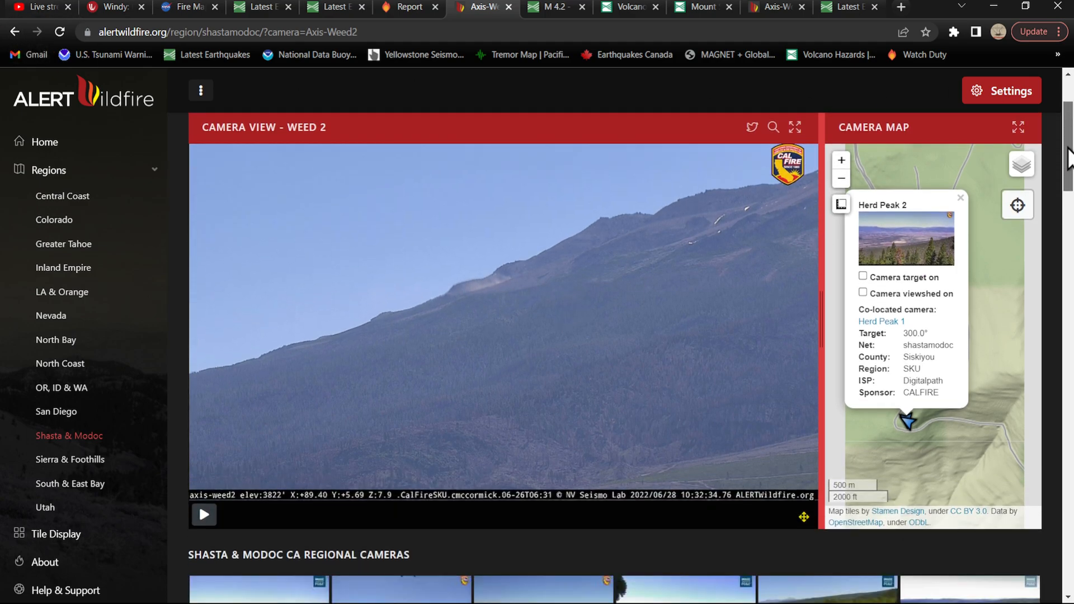
{"action": "scroll", "scroll_direction": "down", "scroll_amount": 3}
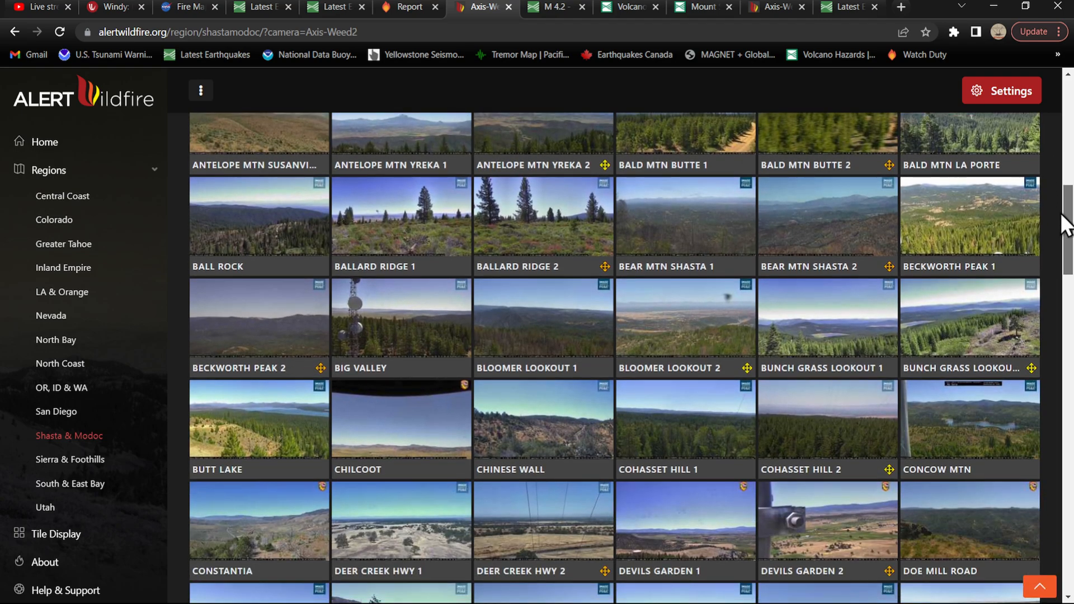
{"action": "scroll", "scroll_direction": "down", "scroll_amount": 3}
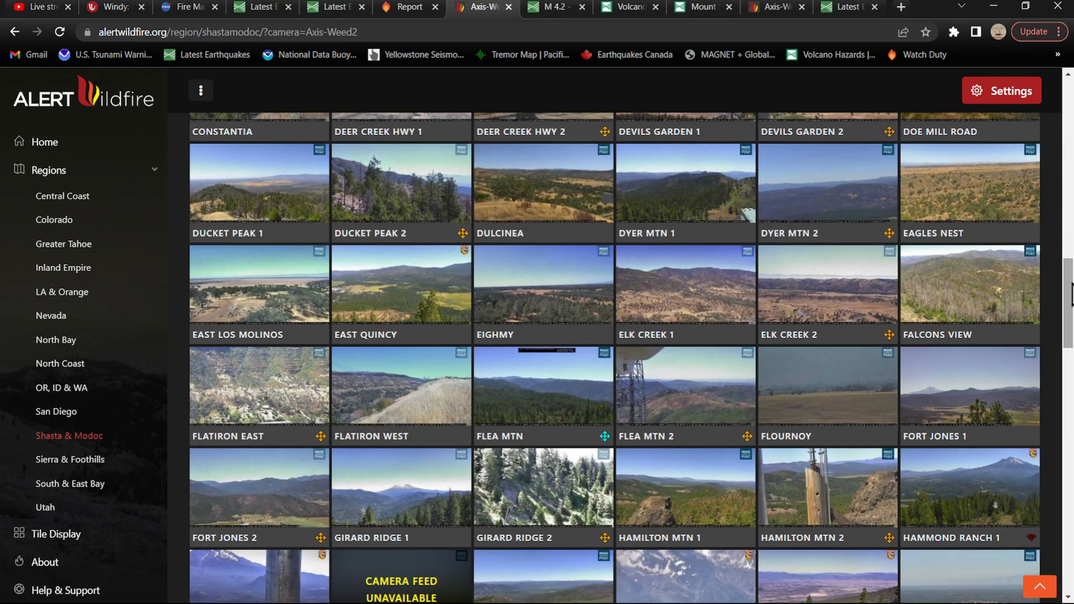
{"action": "scroll", "scroll_direction": "down", "scroll_amount": 3}
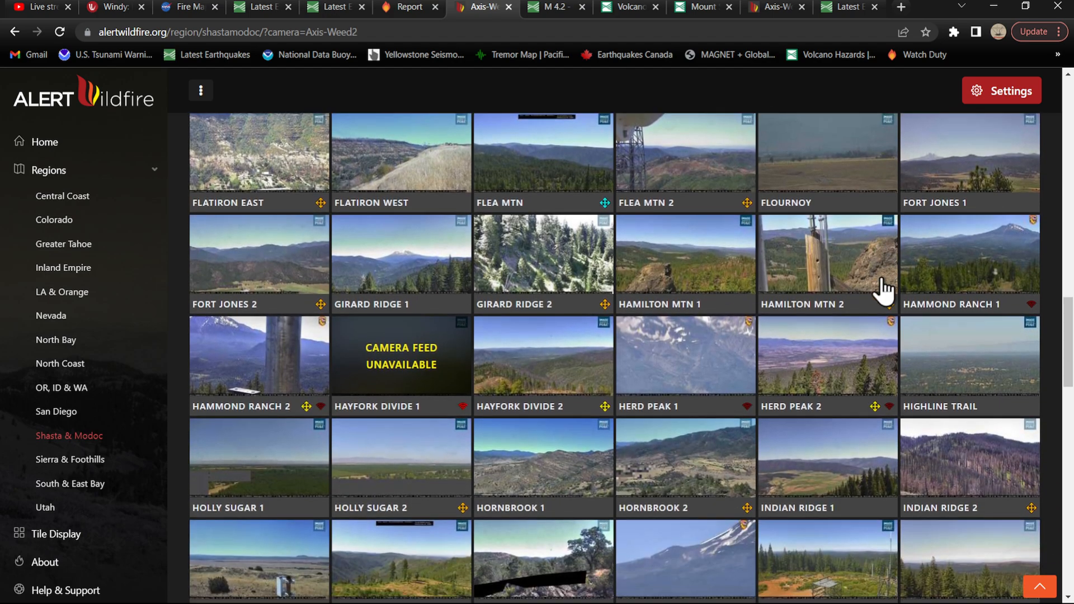
{"action": "scroll", "scroll_direction": "down", "scroll_amount": 3}
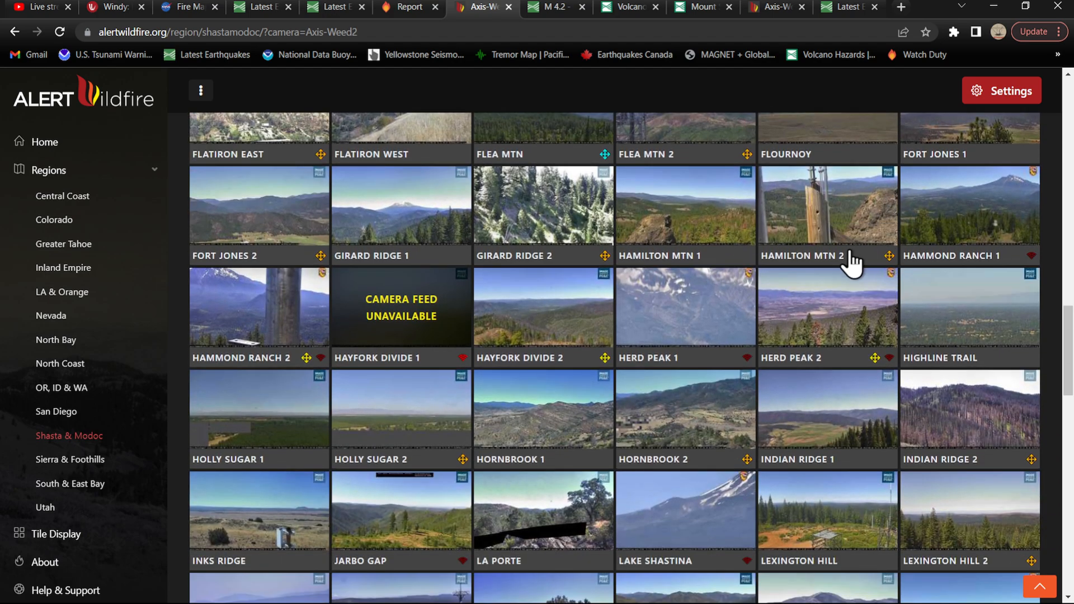
{"action": "mouse_move", "coordinate": [678, 255]}
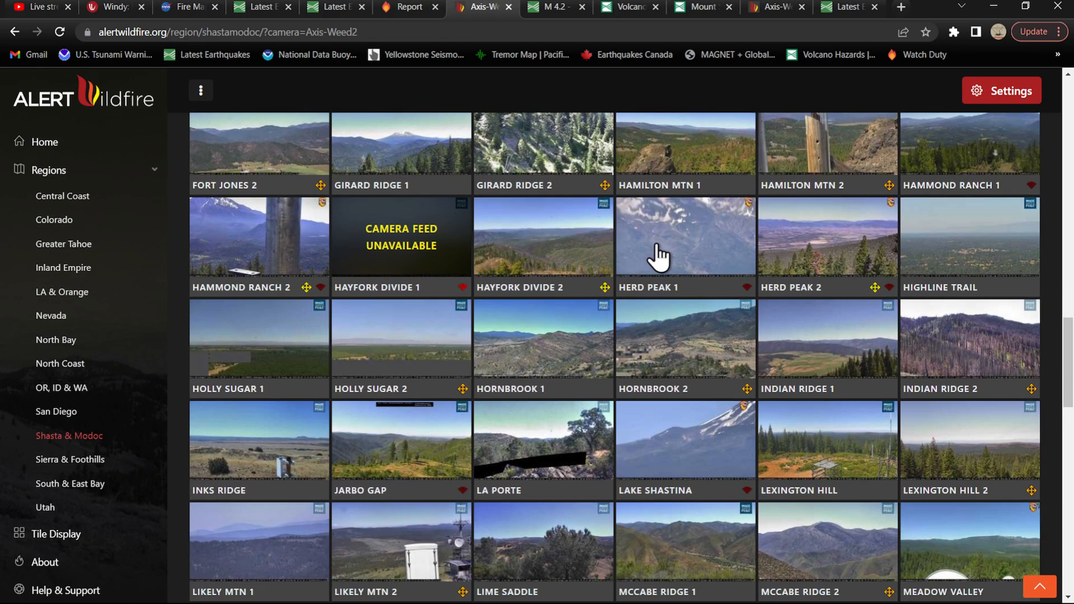
{"action": "scroll", "scroll_direction": "down", "scroll_amount": 3}
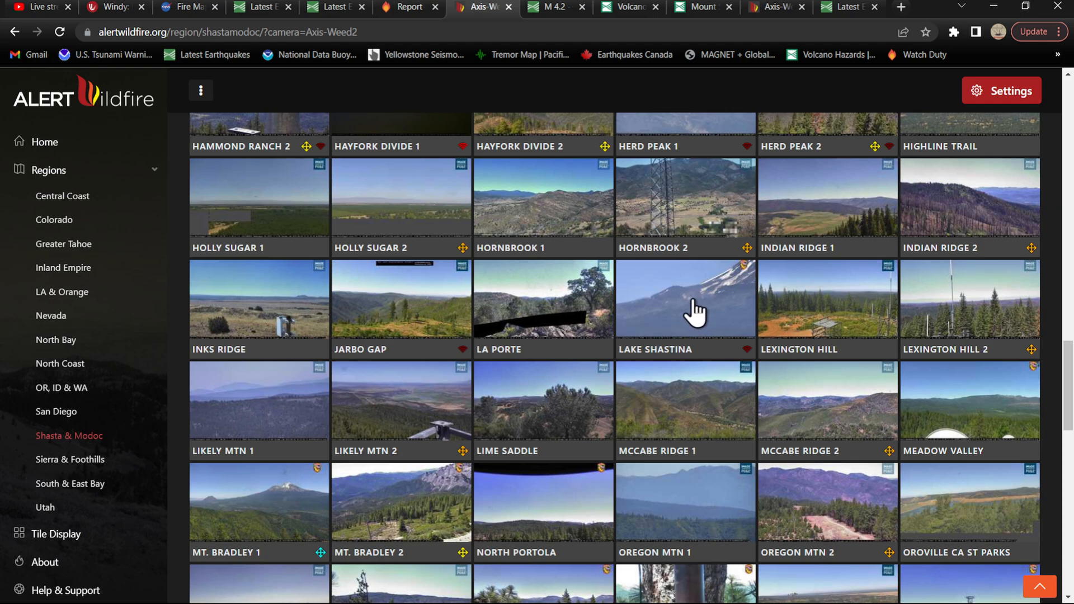
{"action": "scroll", "scroll_direction": "down", "scroll_amount": 3}
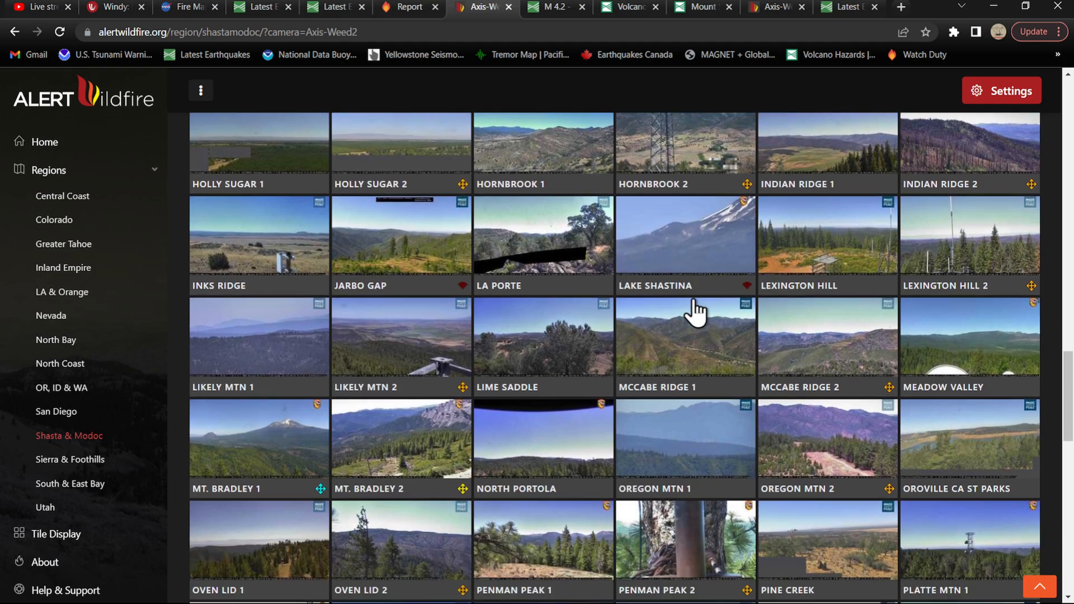
{"action": "scroll", "scroll_direction": "down", "scroll_amount": 3}
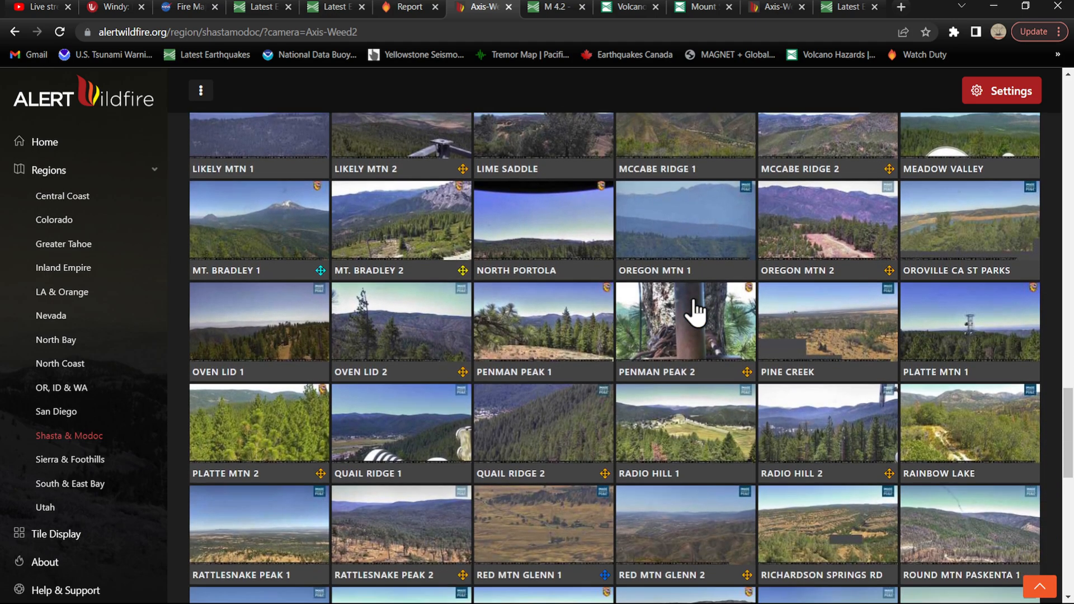
{"action": "scroll", "scroll_direction": "down", "scroll_amount": 3}
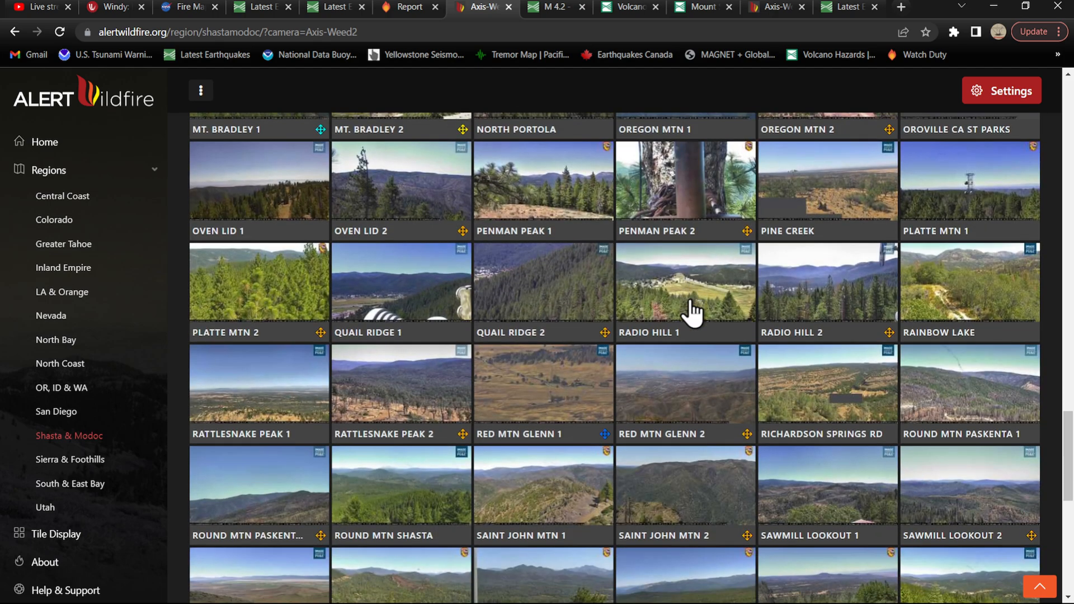
{"action": "scroll", "scroll_direction": "down", "scroll_amount": 3}
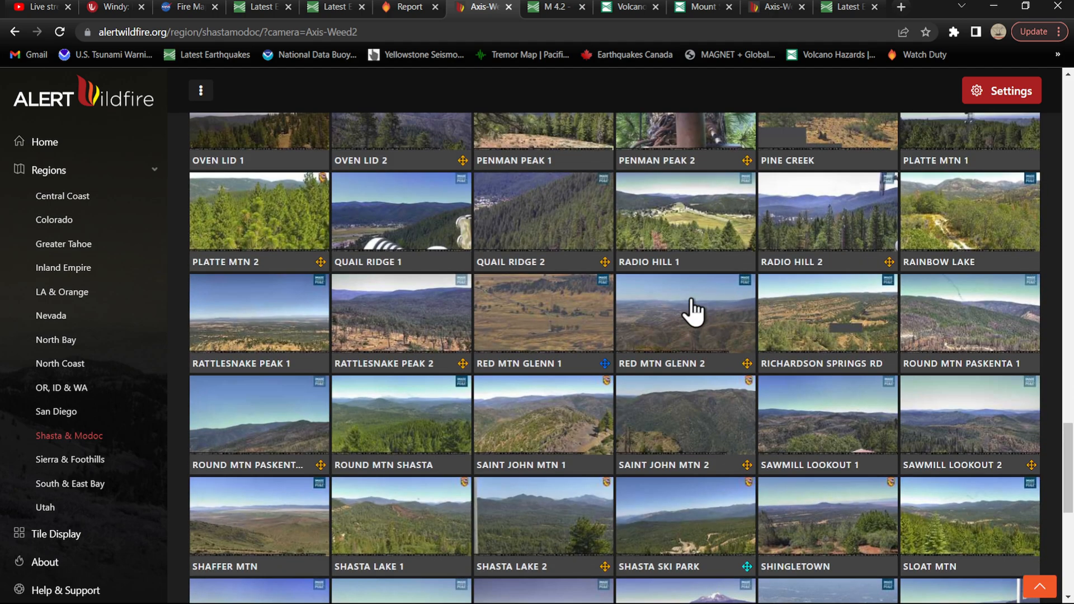
{"action": "scroll", "scroll_direction": "down", "scroll_amount": 3}
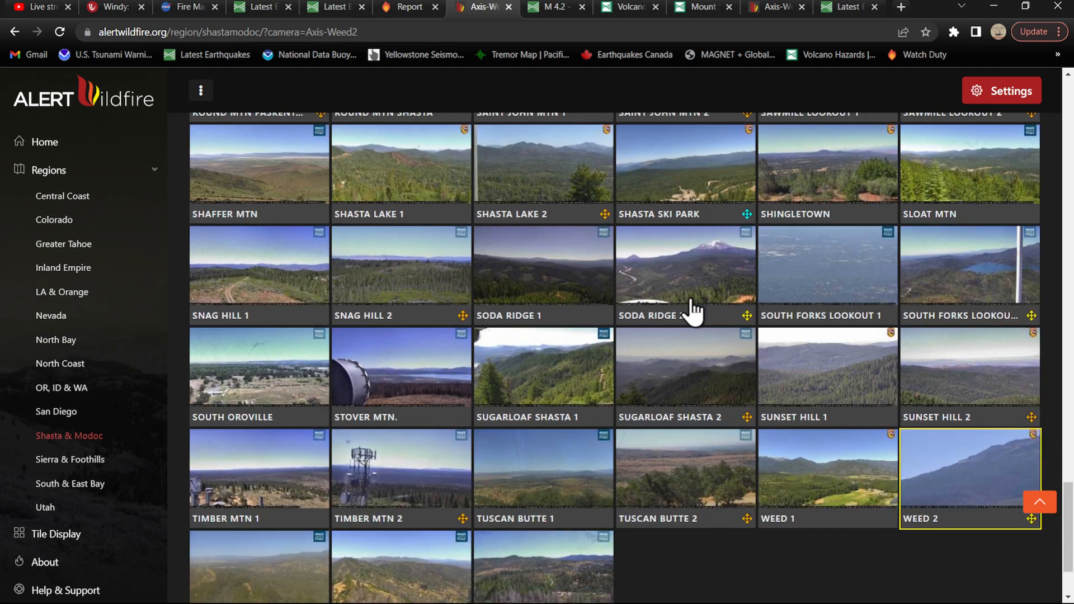
{"action": "scroll", "scroll_direction": "down", "scroll_amount": 3}
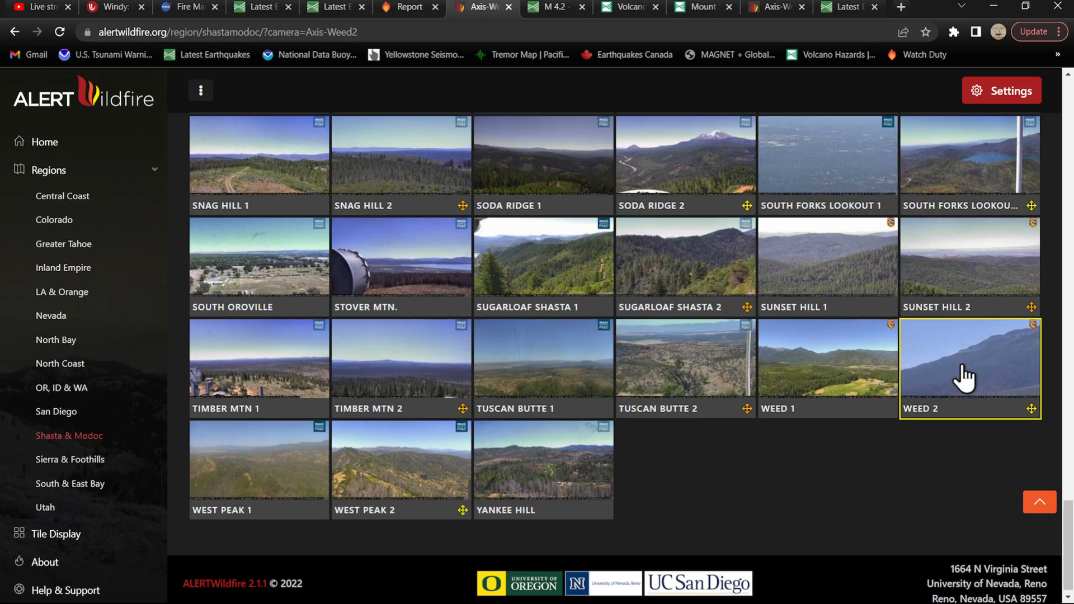
Step: Reopen the Weed 2 feed and play its 3-hour timelapse until fully loaded
{"action": "left_click", "coordinate": [969, 359]}
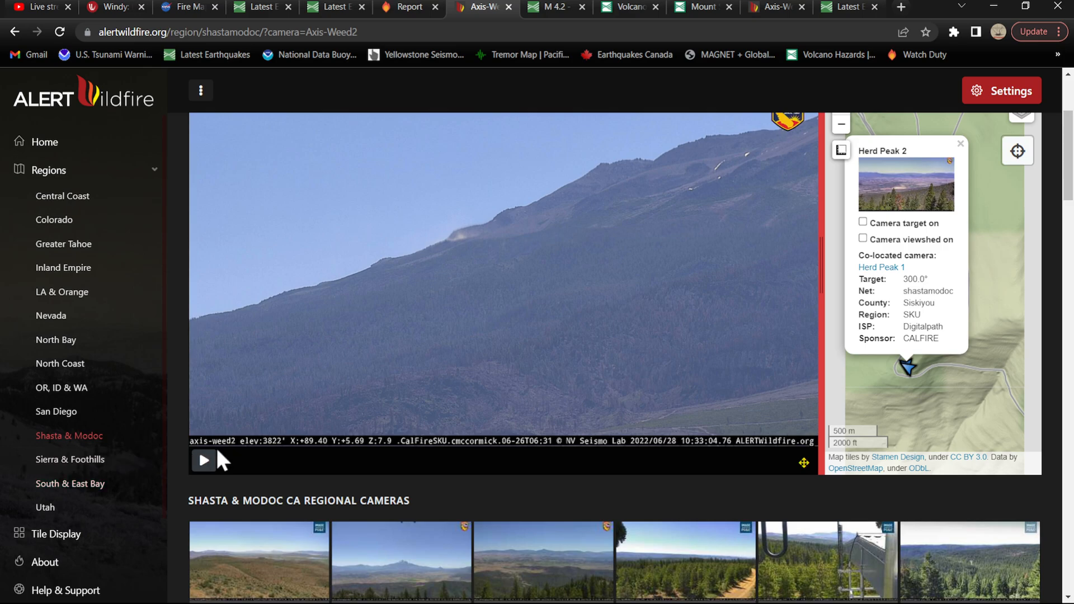
{"action": "left_click", "coordinate": [202, 461]}
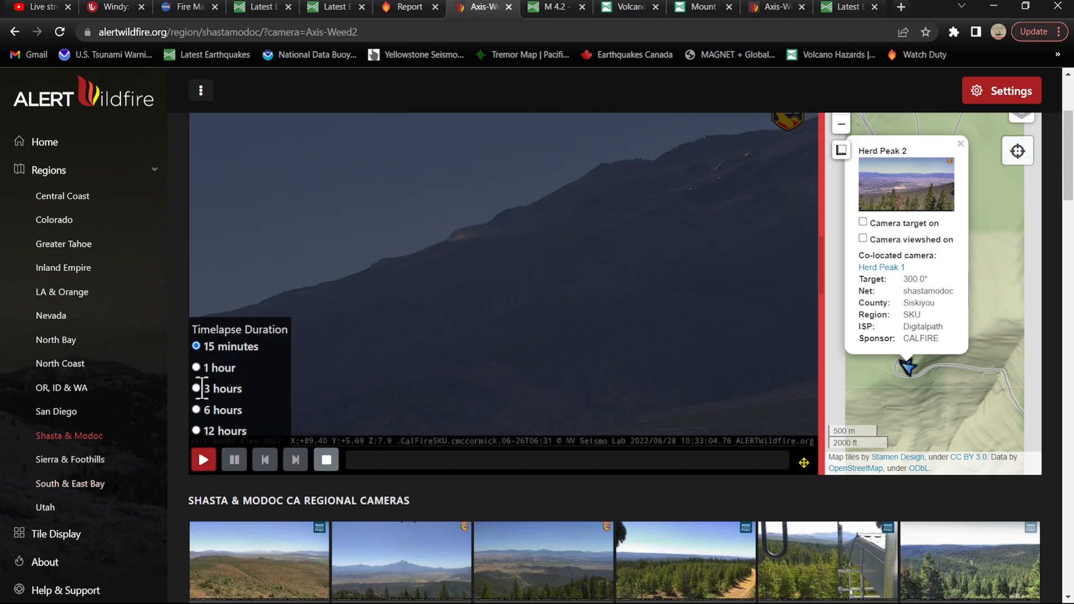
{"action": "left_click", "coordinate": [196, 388]}
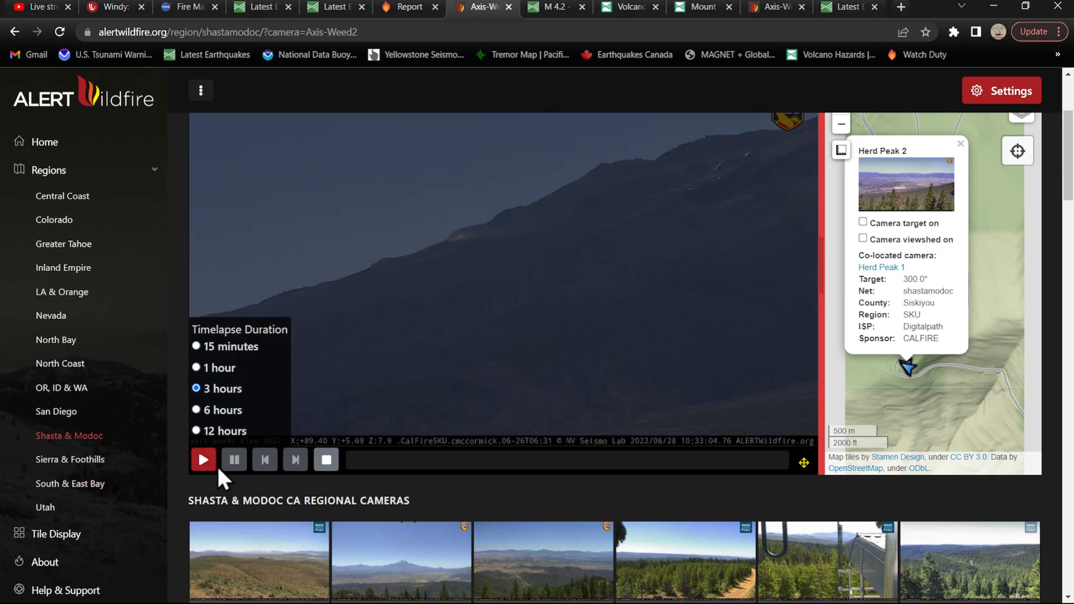
{"action": "left_click", "coordinate": [202, 460]}
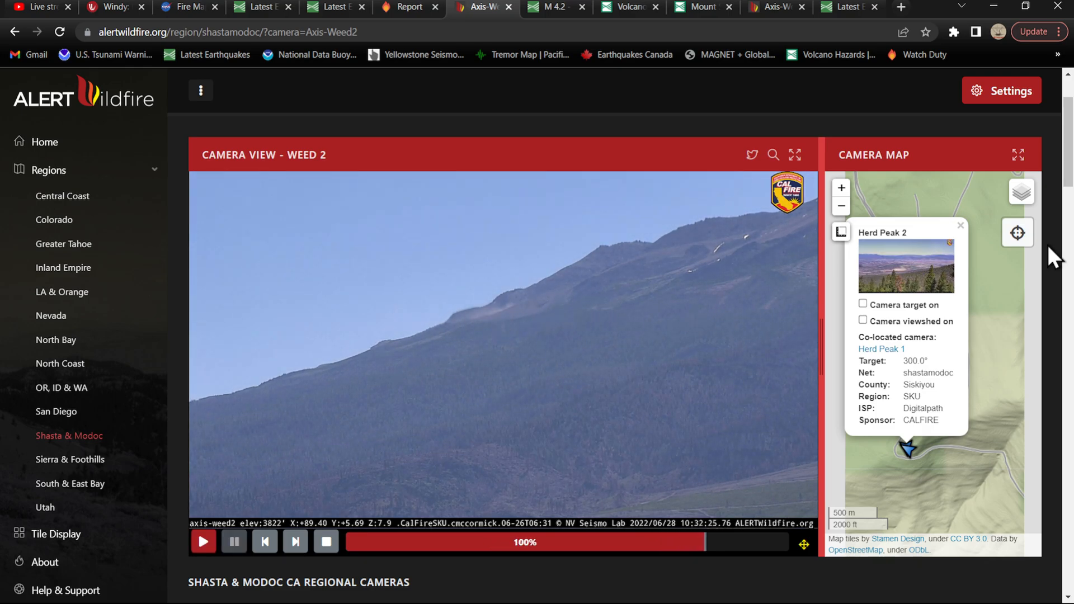
{"action": "scroll", "scroll_direction": "down", "scroll_amount": 3}
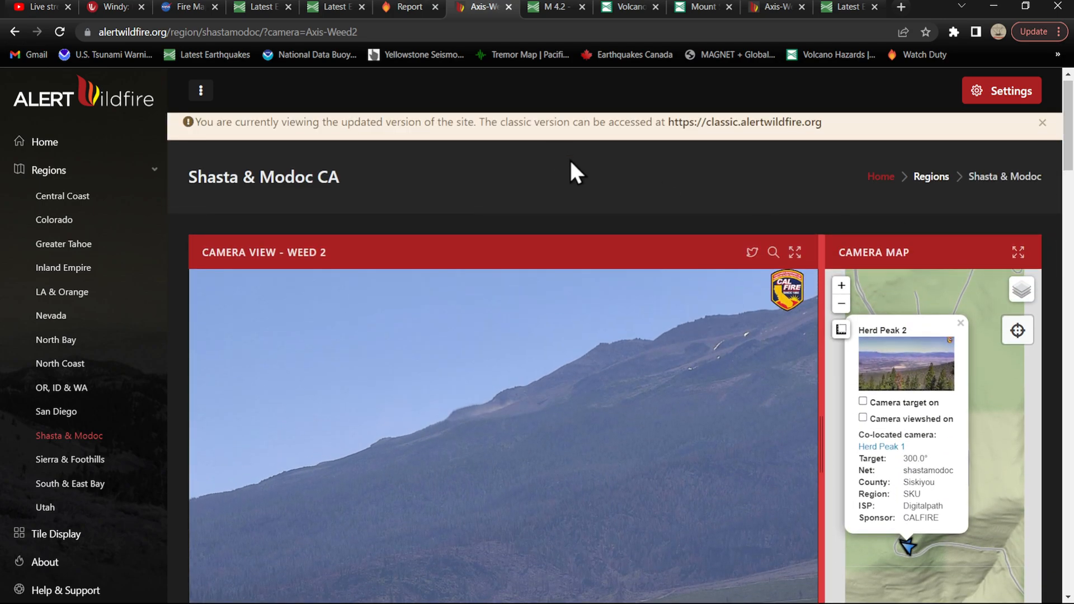
{"action": "mouse_move", "coordinate": [576, 167]}
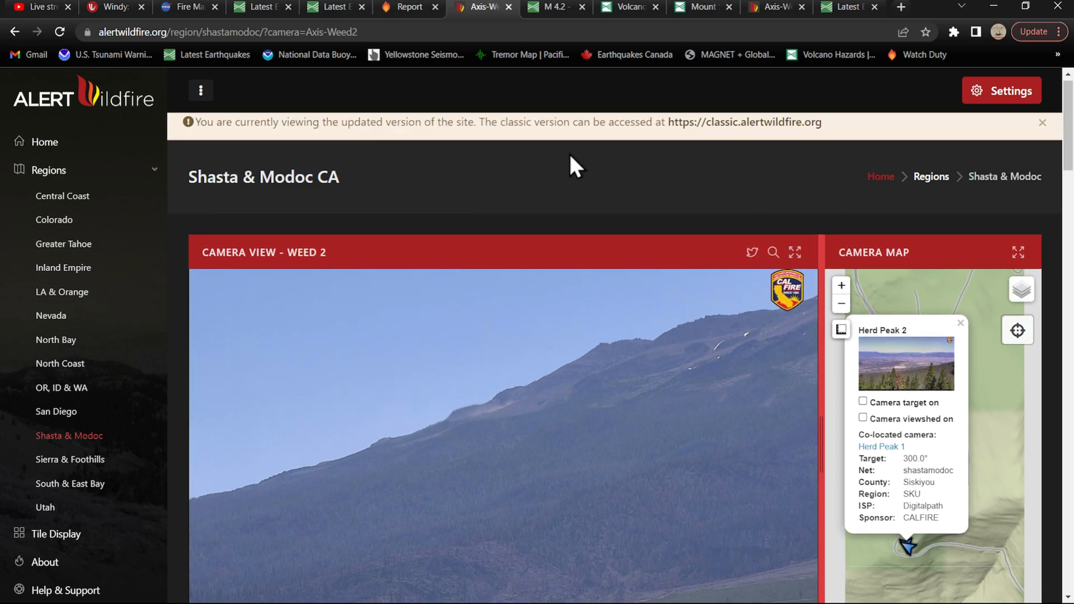
{"action": "mouse_move", "coordinate": [608, 219]}
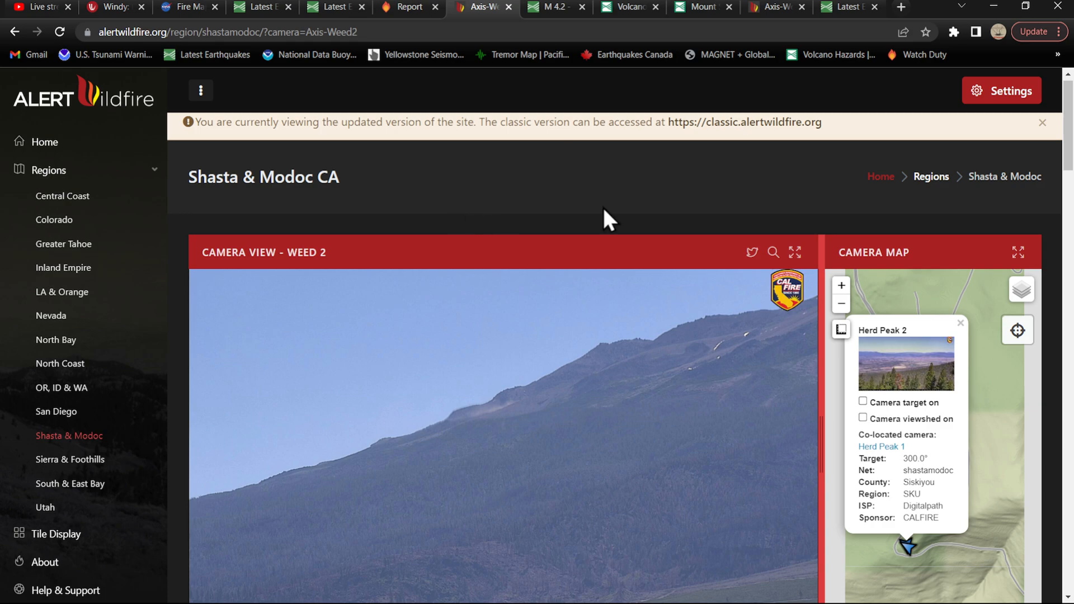
{"action": "mouse_move", "coordinate": [242, 594]}
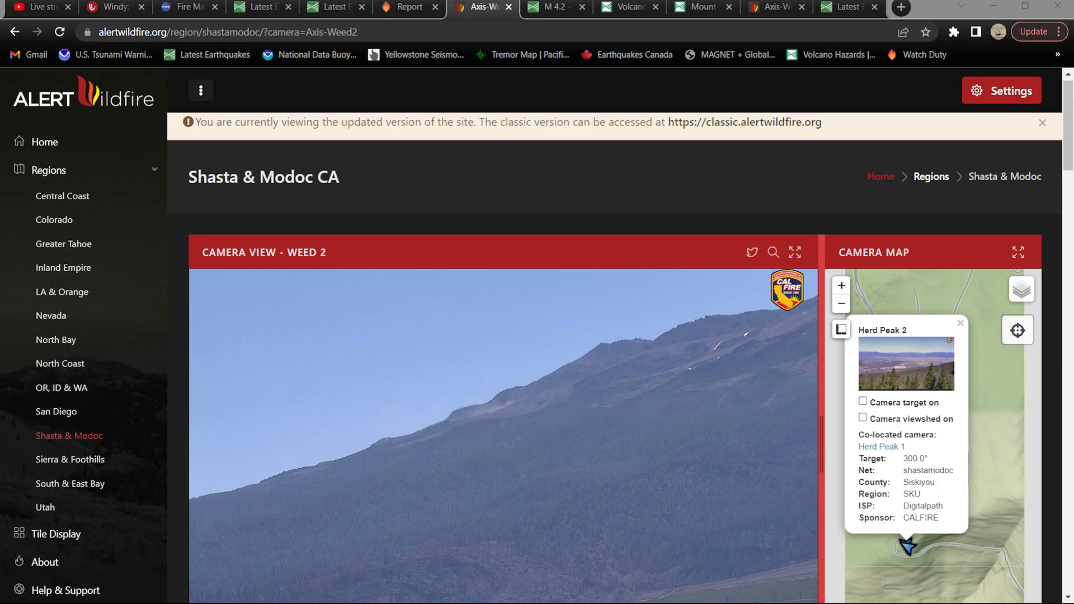
{"action": "scroll", "scroll_direction": "down", "scroll_amount": 3}
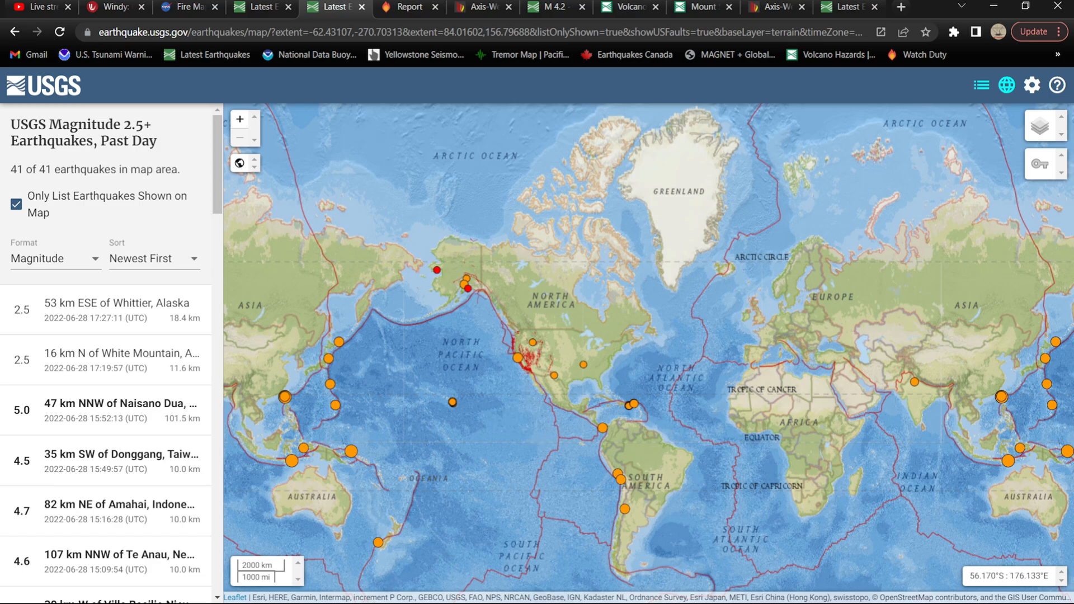
{"action": "mouse_move", "coordinate": [399, 459]}
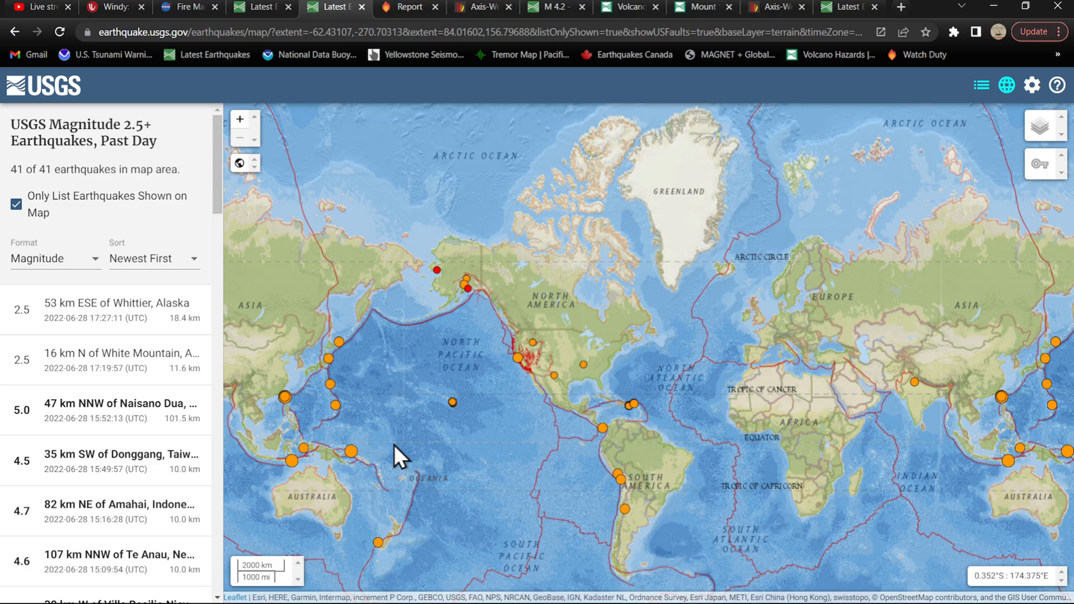
{"action": "mouse_move", "coordinate": [409, 427]}
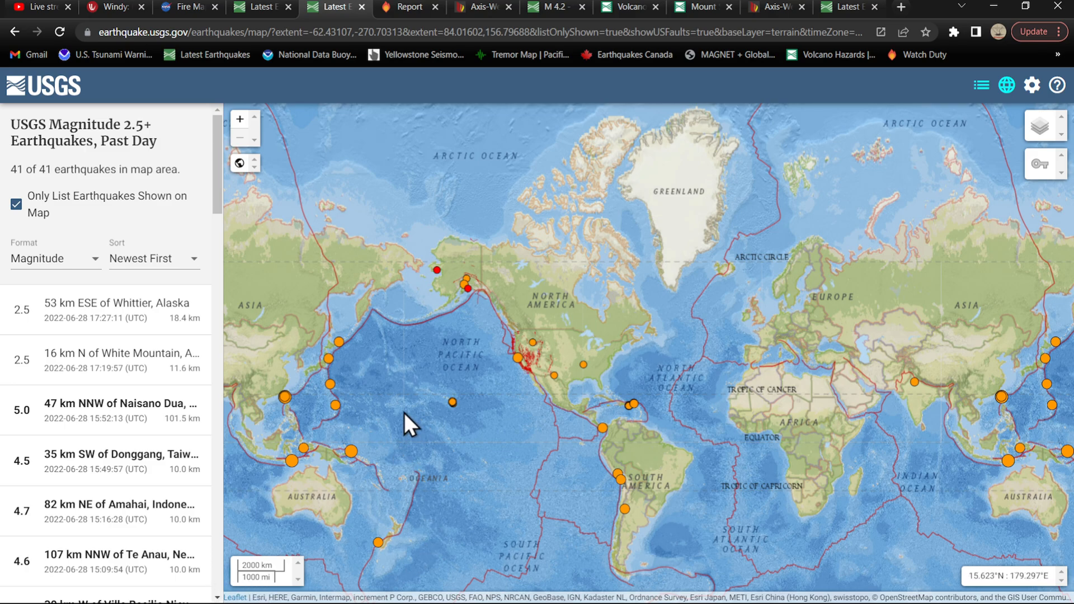